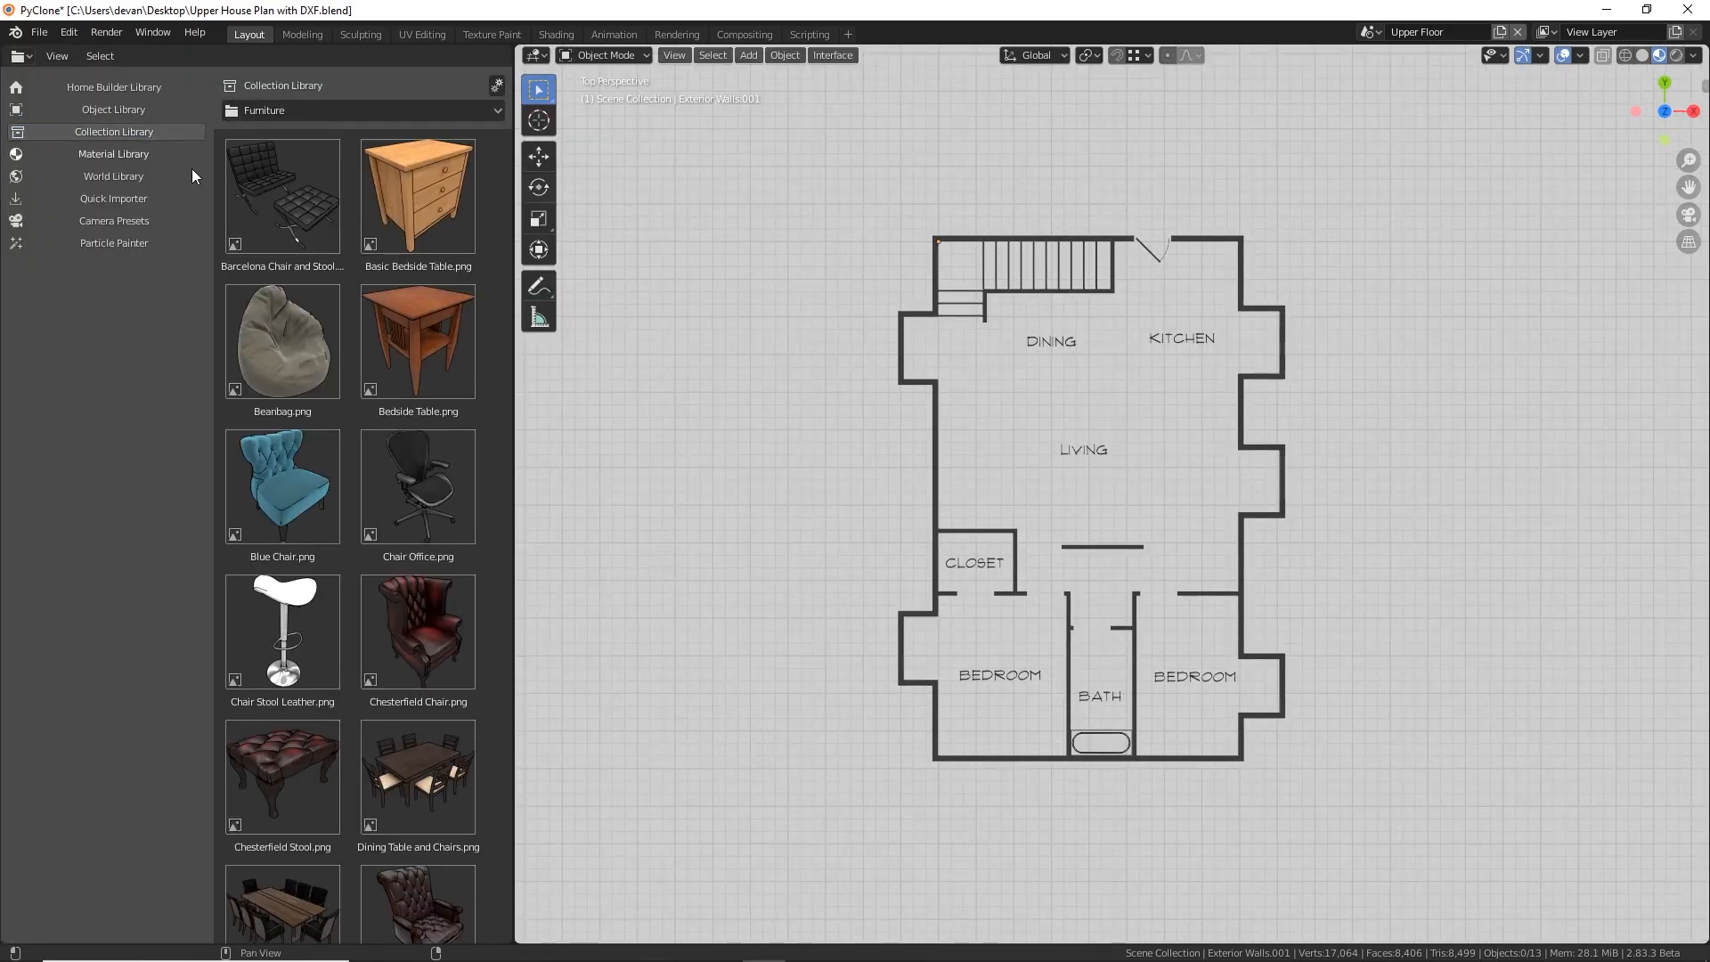
Launch the Quick Importer and browse for a folder beside Active Path
scroll("down", 3)
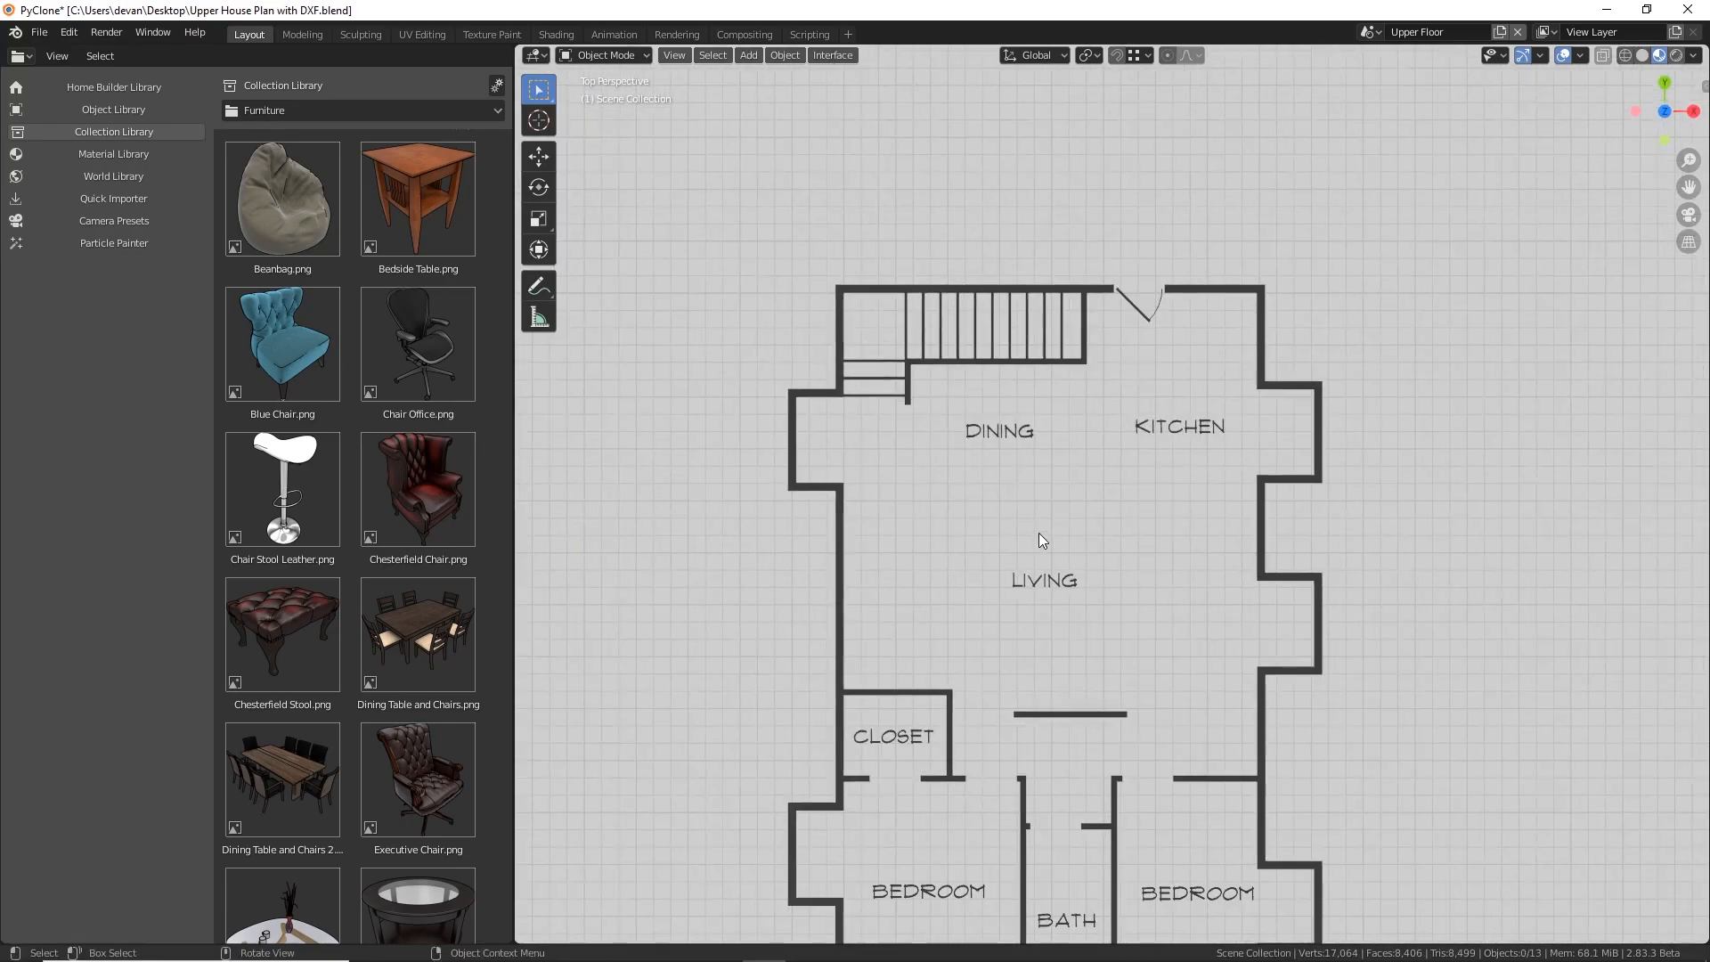
left_click(113, 198)
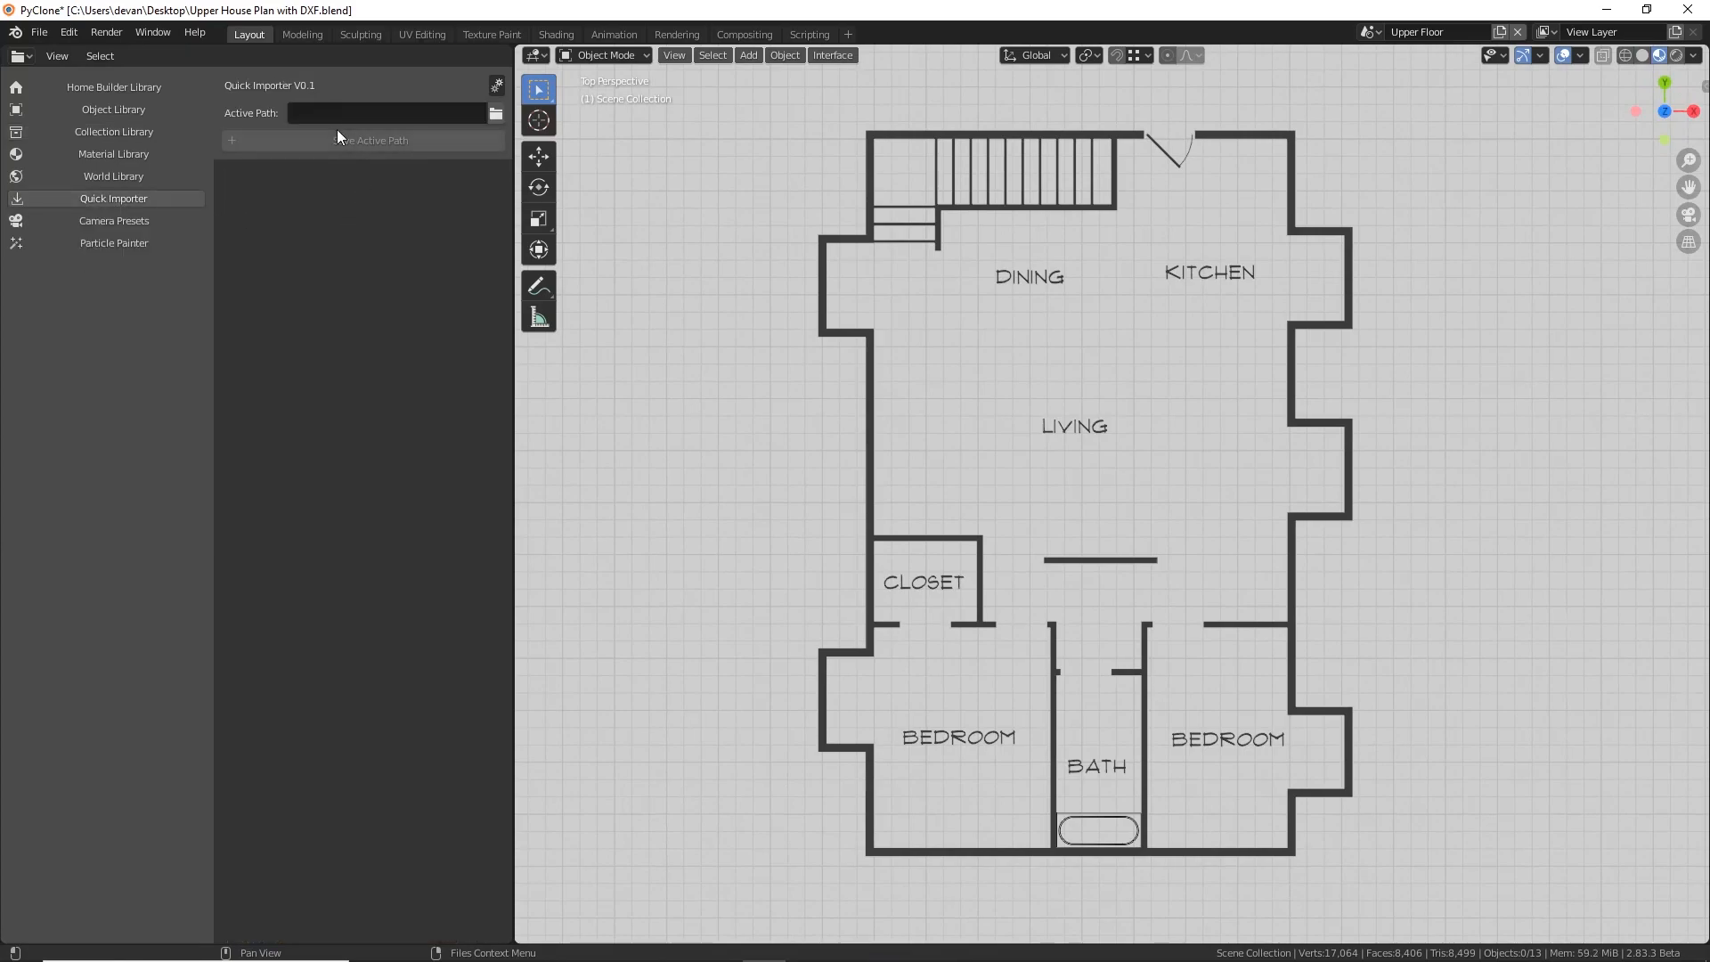
mouse_move(371, 181)
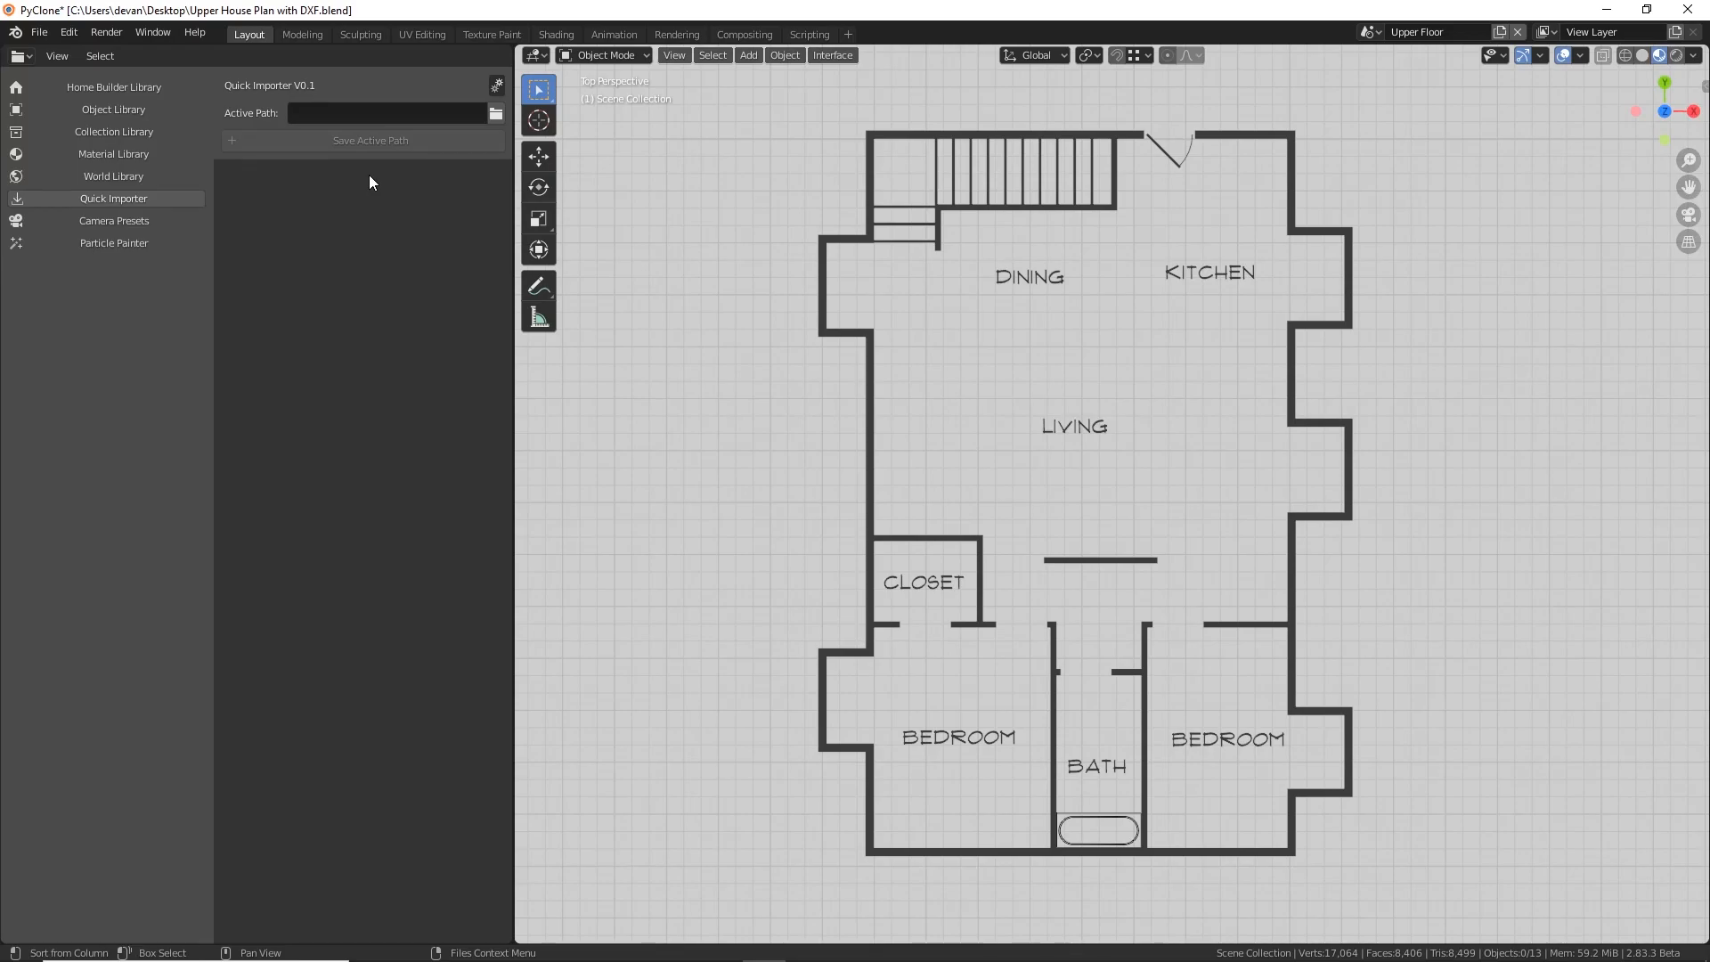
left_click(497, 112)
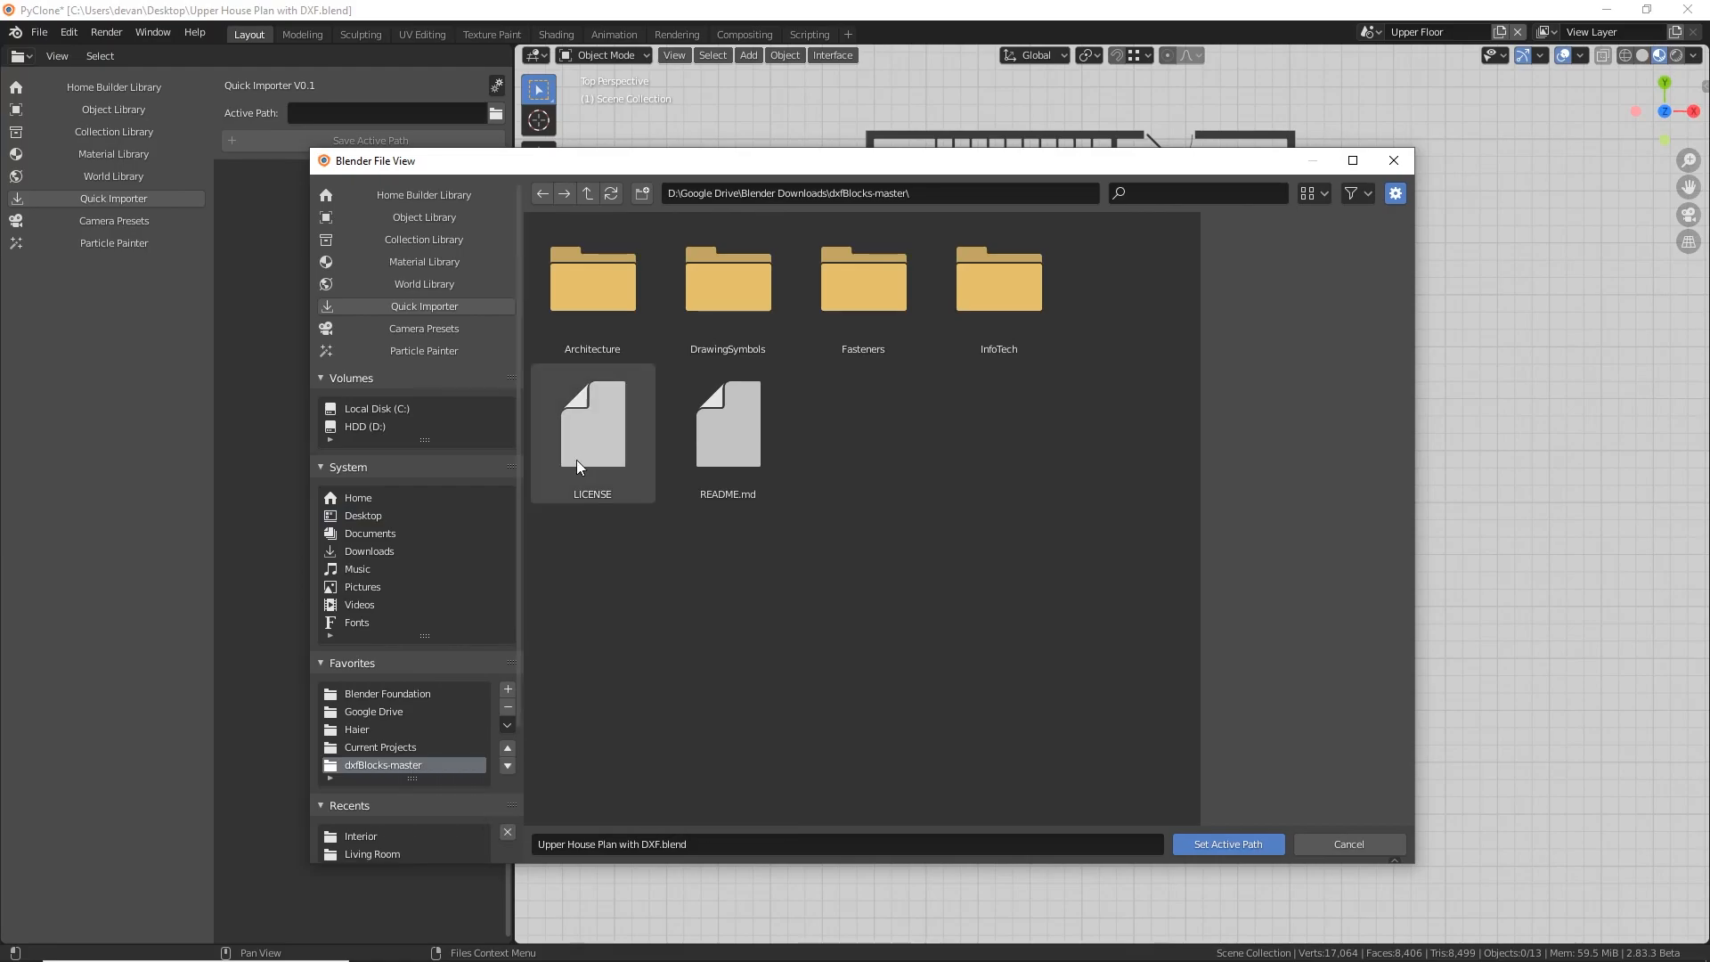
mouse_move(727, 278)
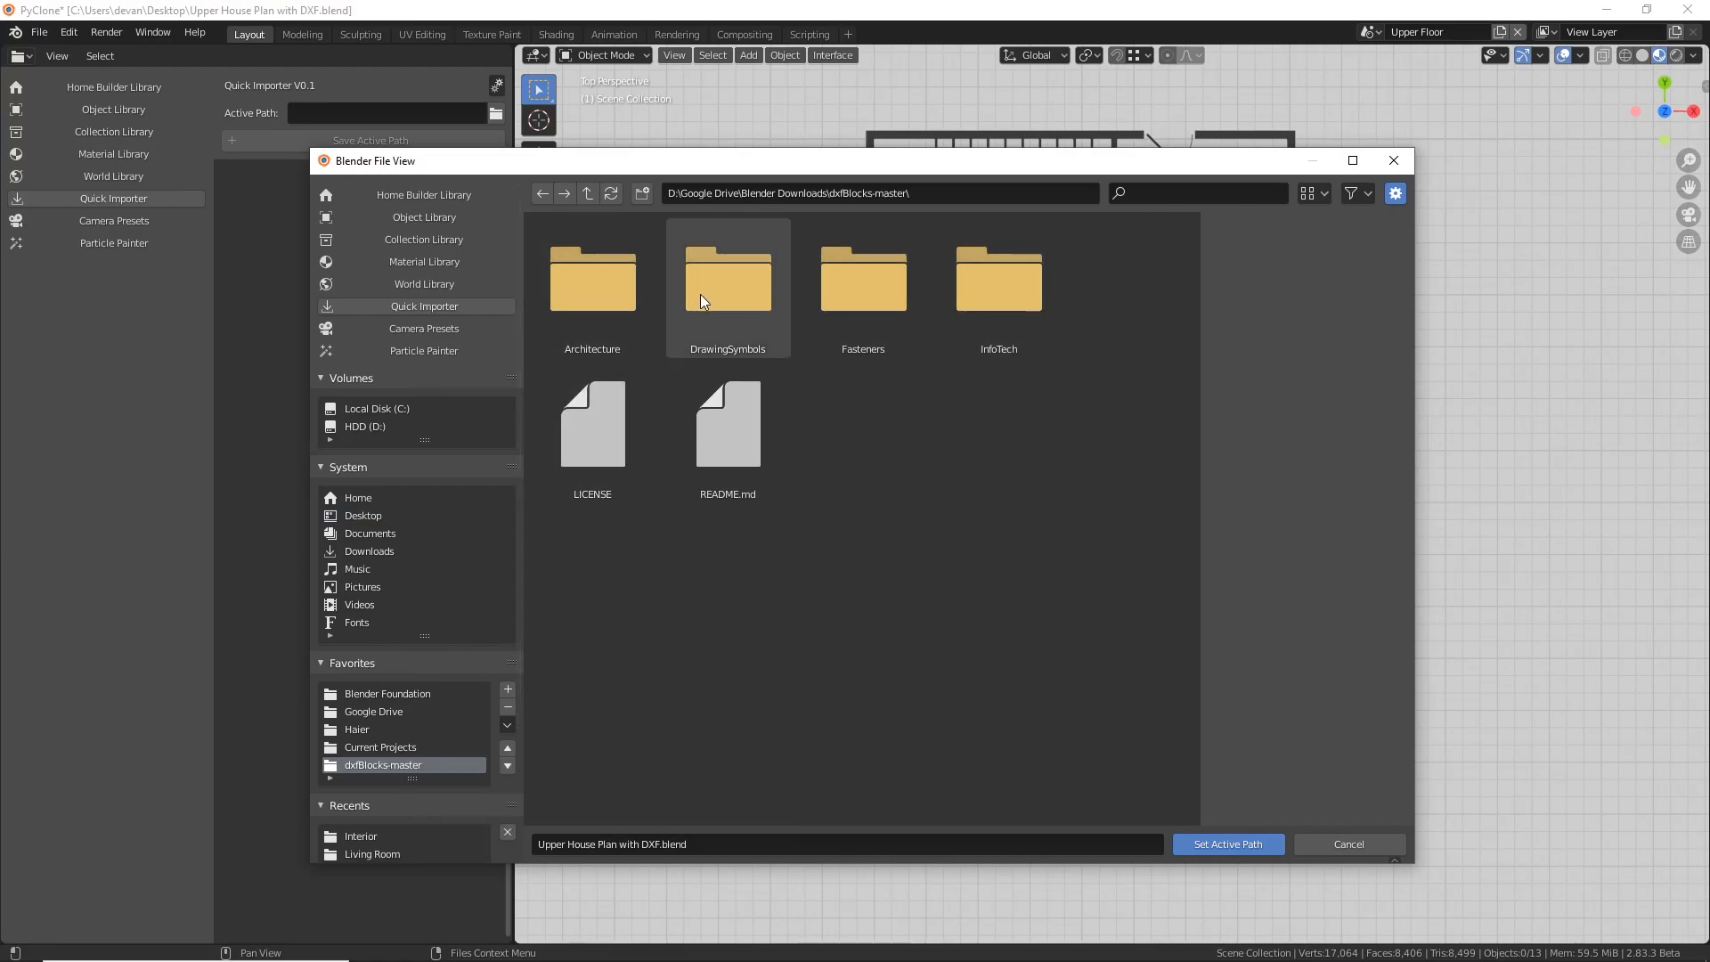
Navigate into Architecture > Furniture > Bedroom to list the bedroom DXF blocks
double_click(591, 278)
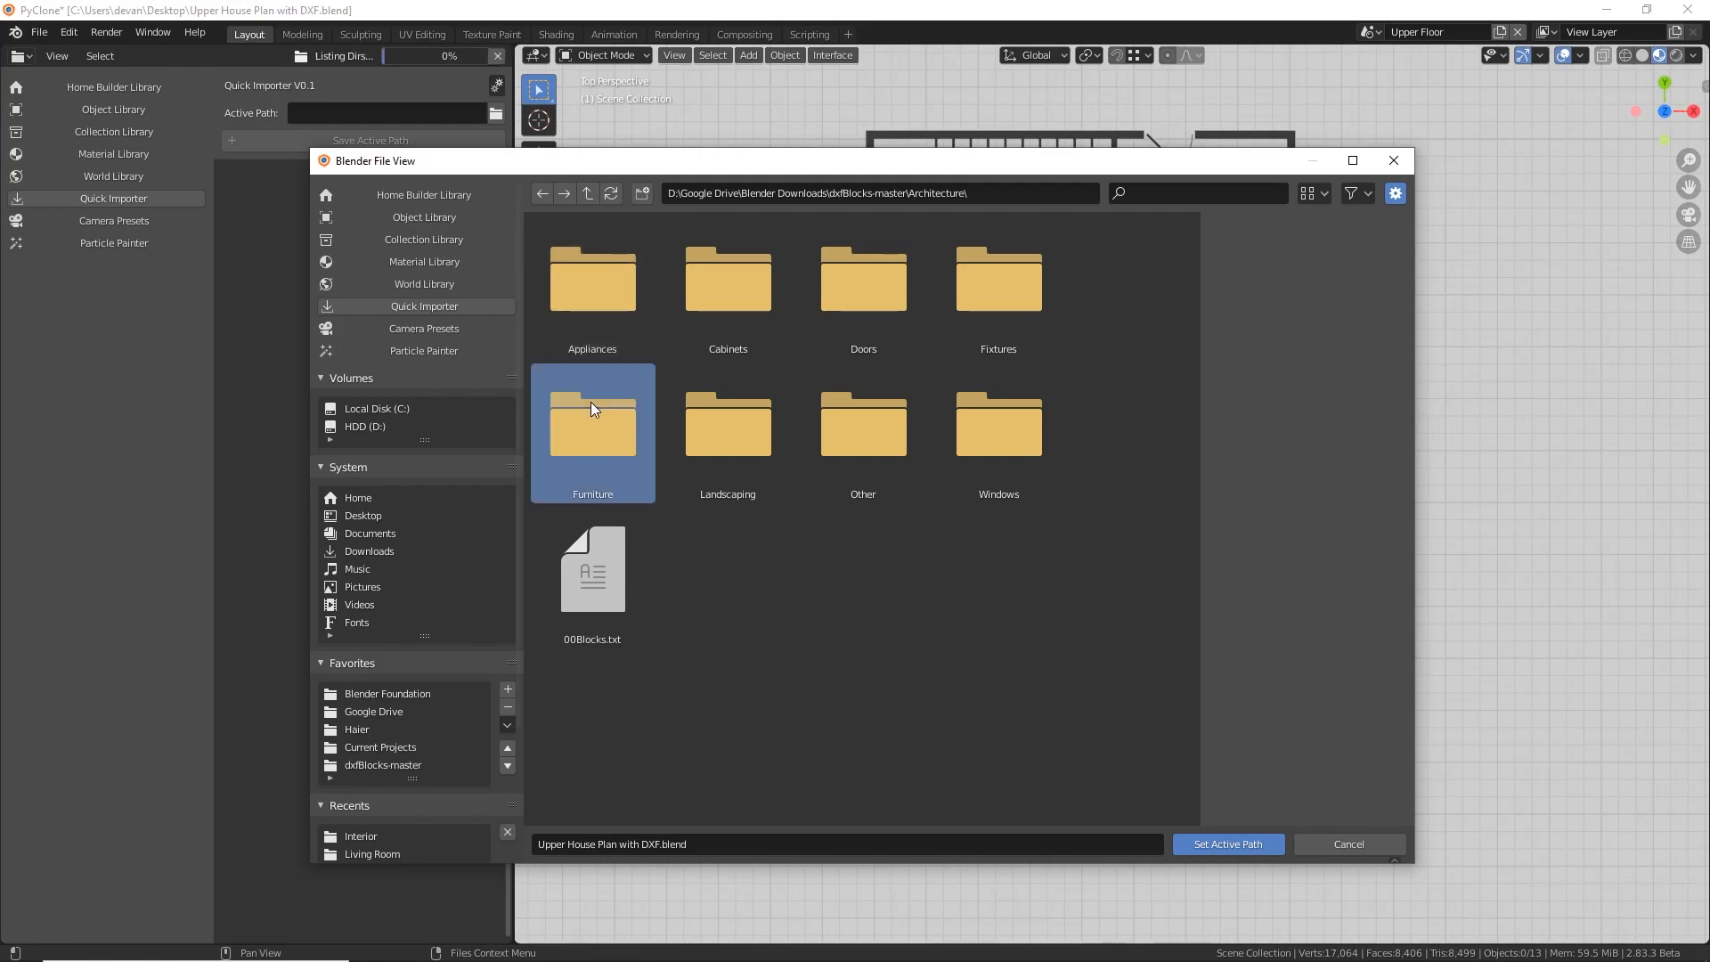
double_click(592, 426)
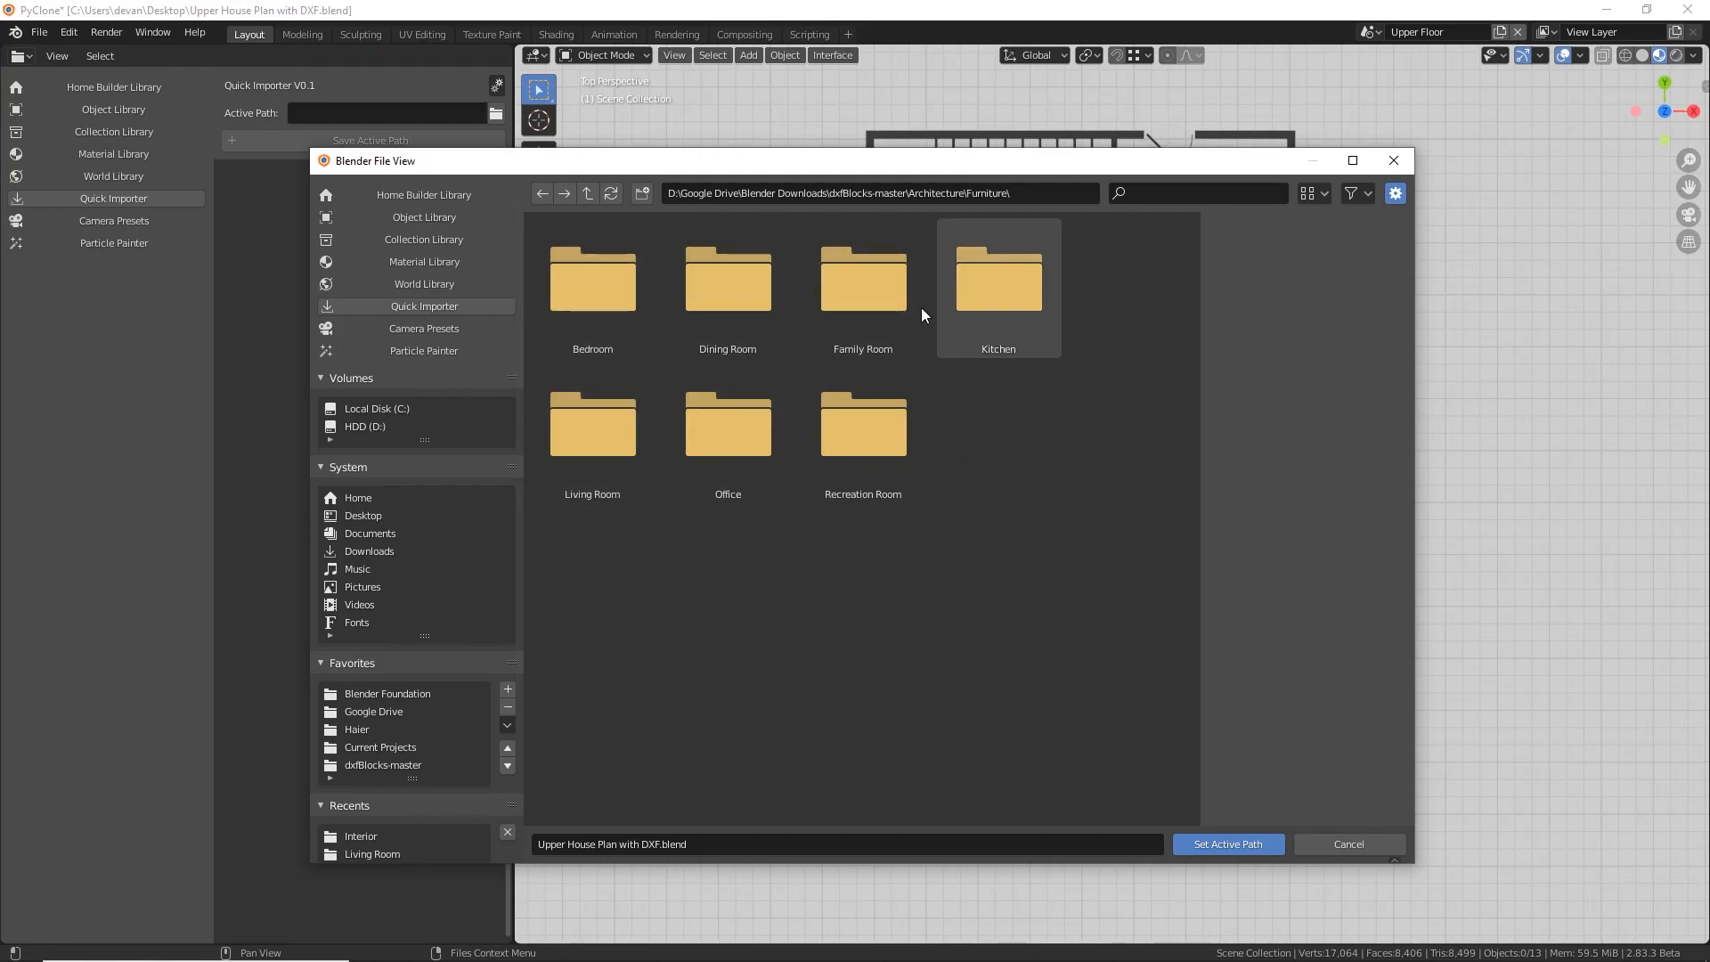
double_click(592, 276)
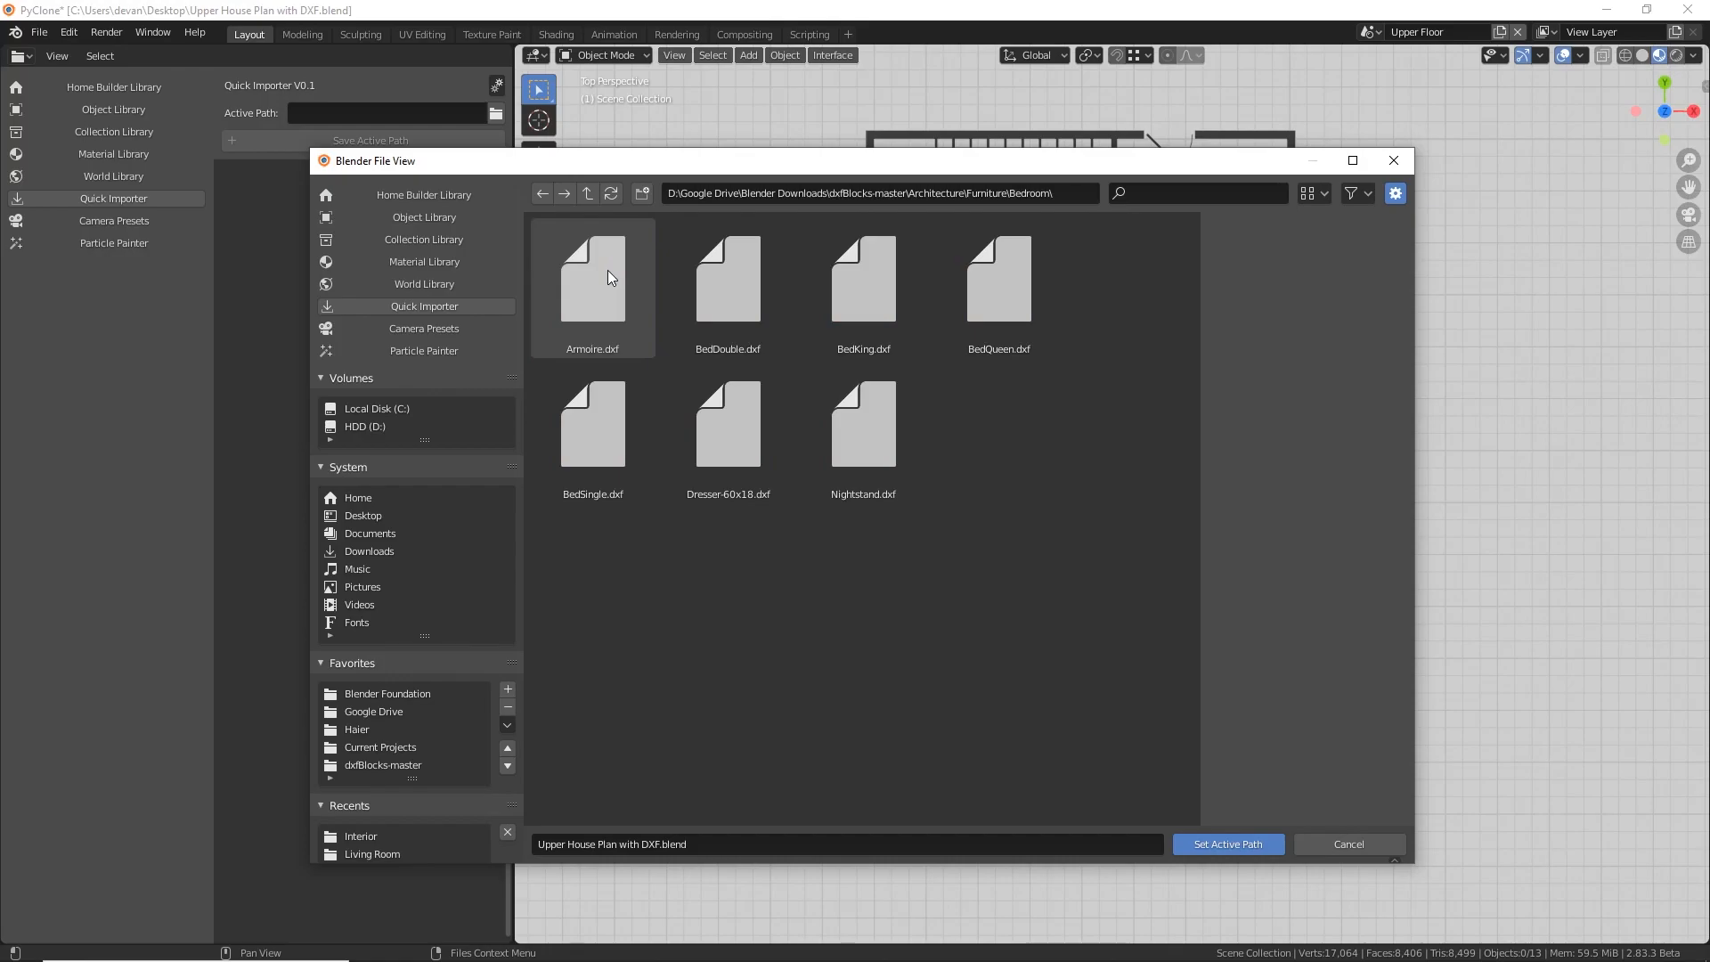
Set Bedroom as the active path and place the Nightstand, Dresser and BedQueen blocks in both bedrooms
left_click(1225, 842)
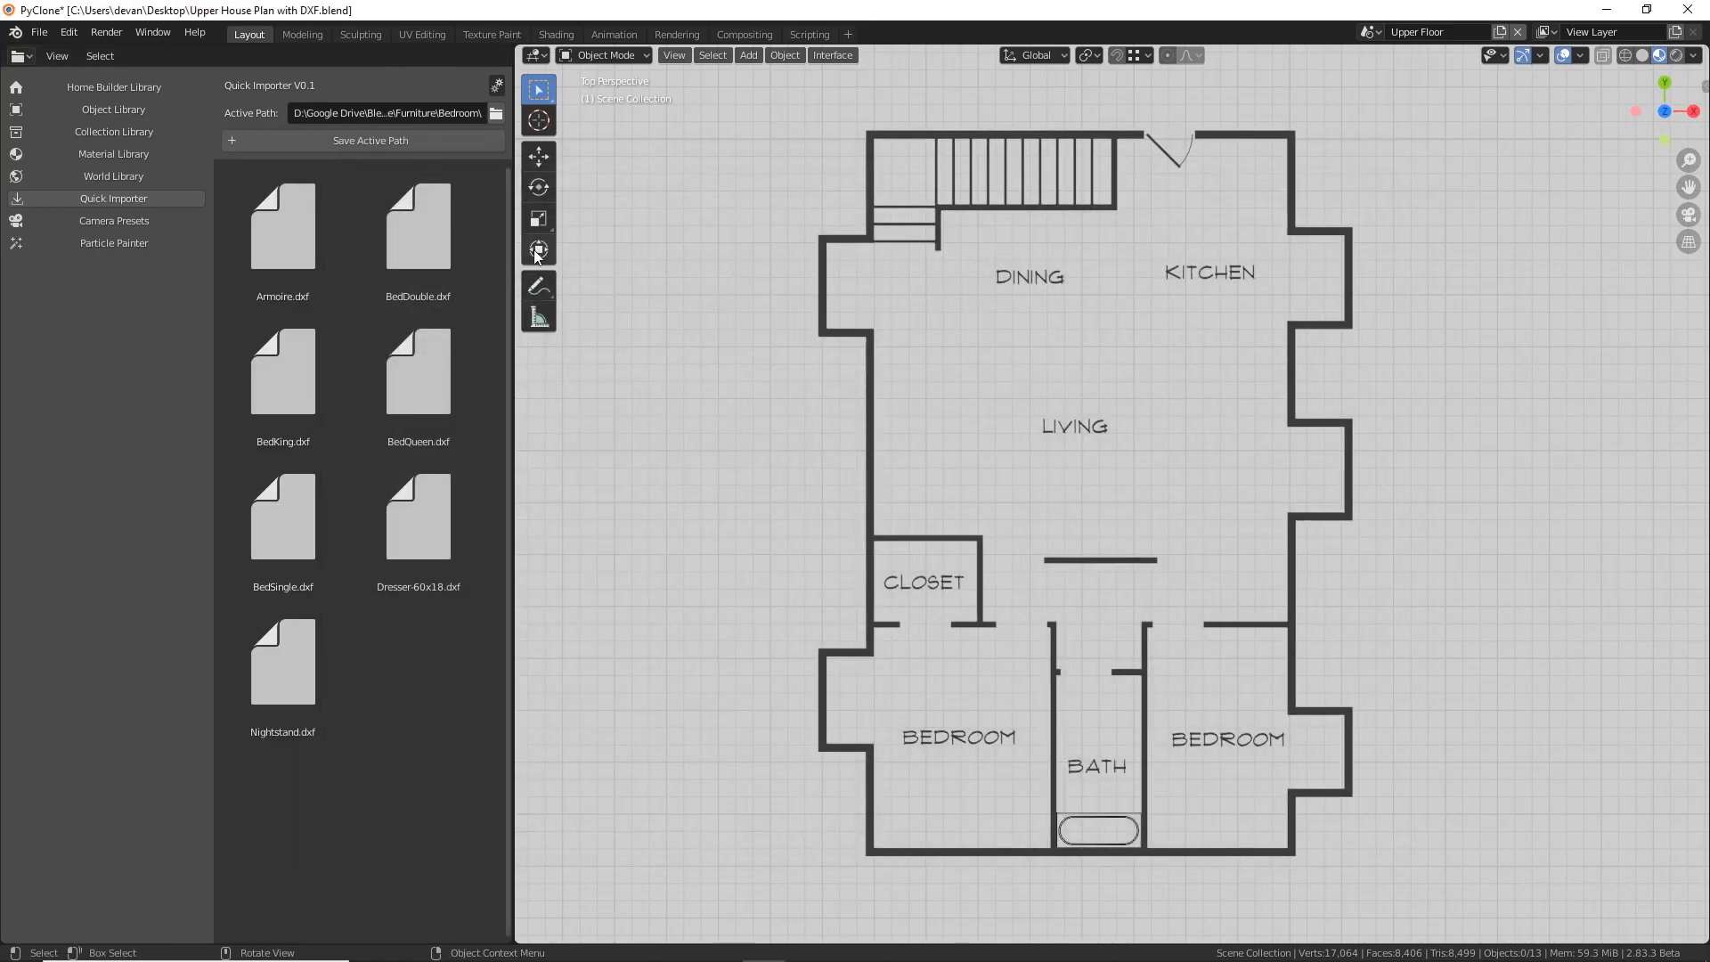
left_click(282, 664)
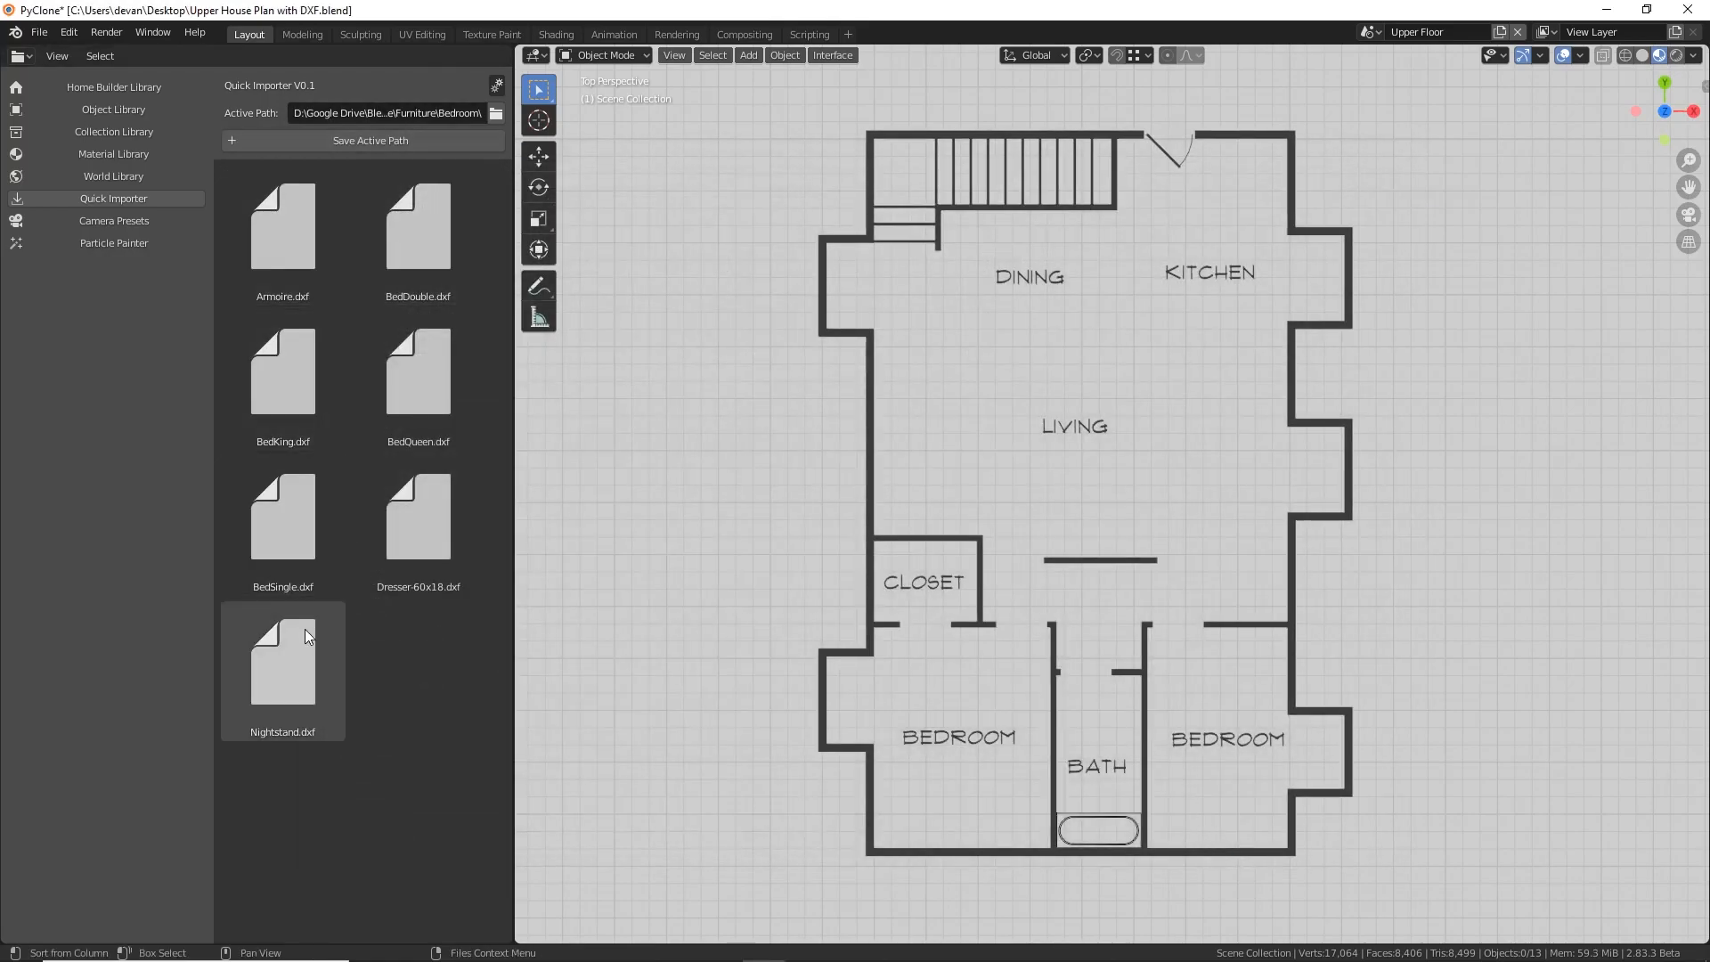
left_click(417, 519)
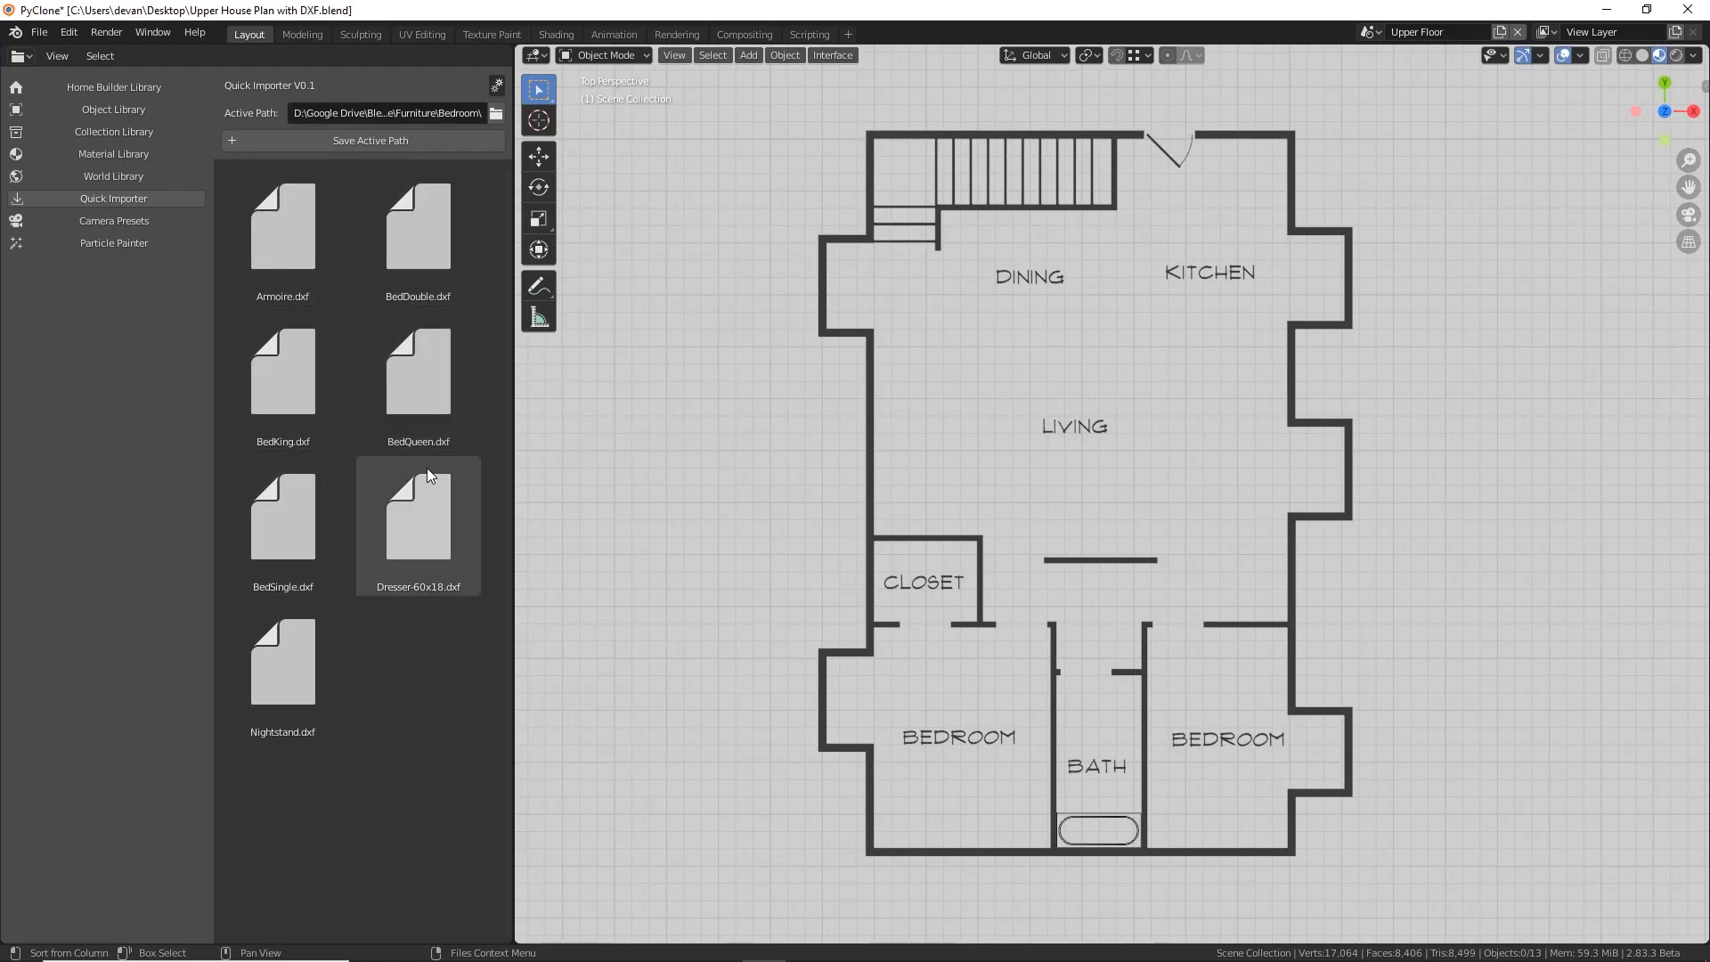
left_click(416, 371)
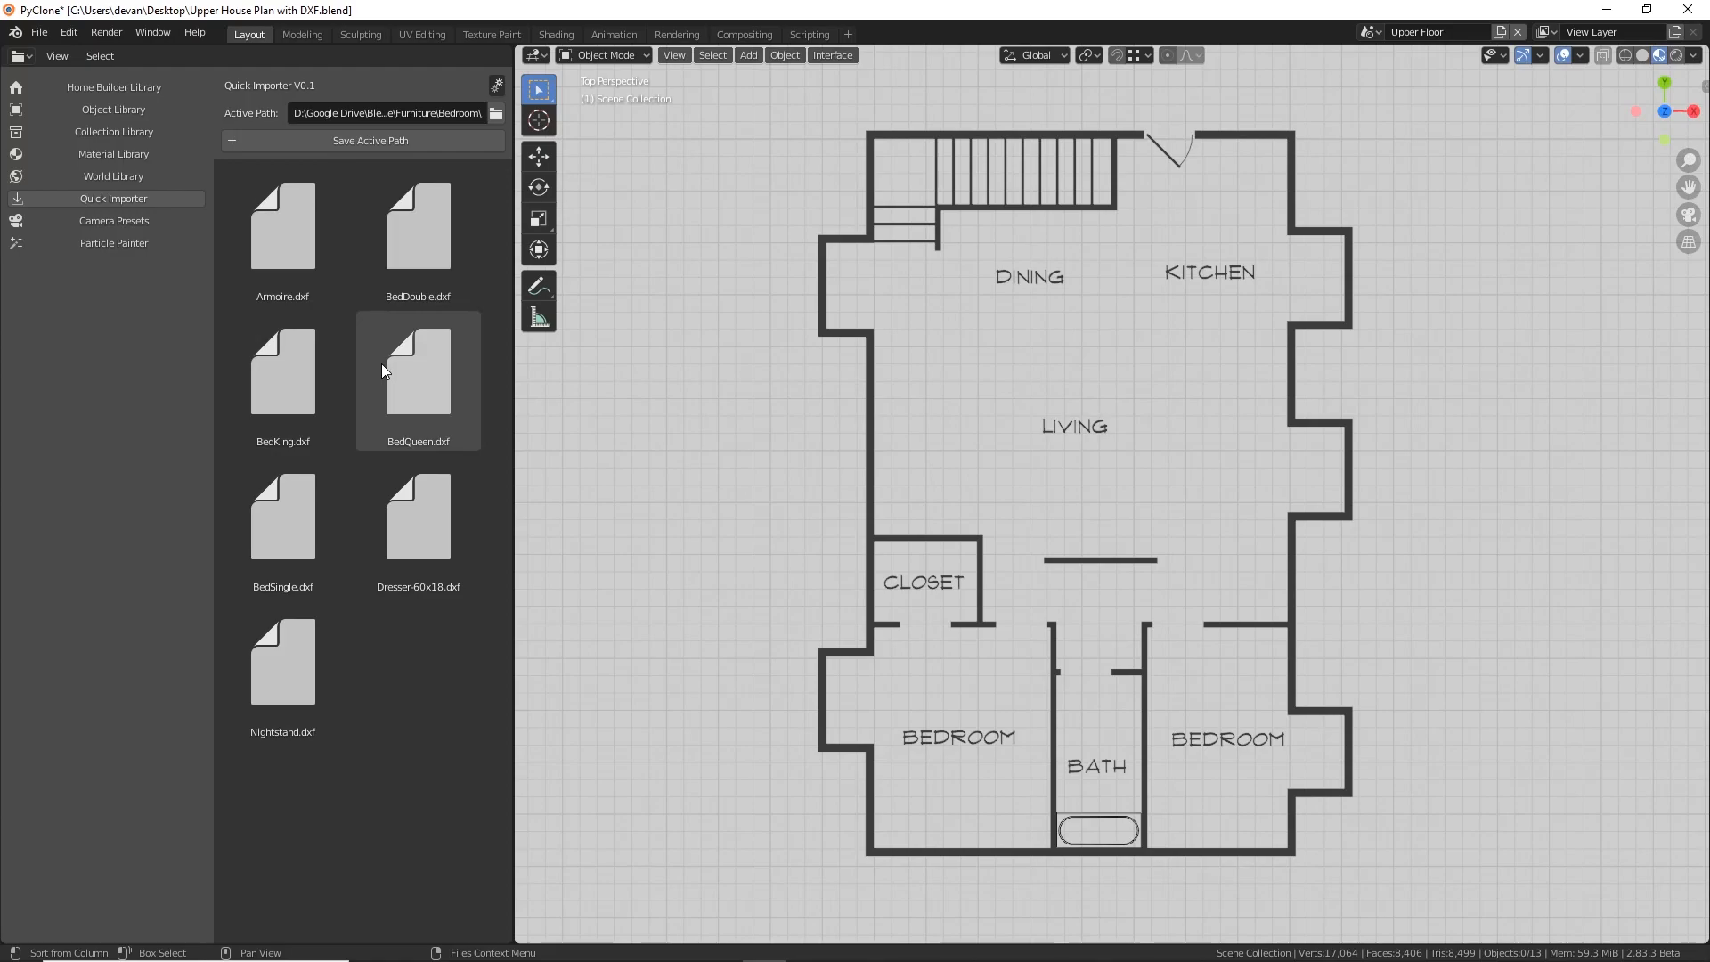
left_click(283, 370)
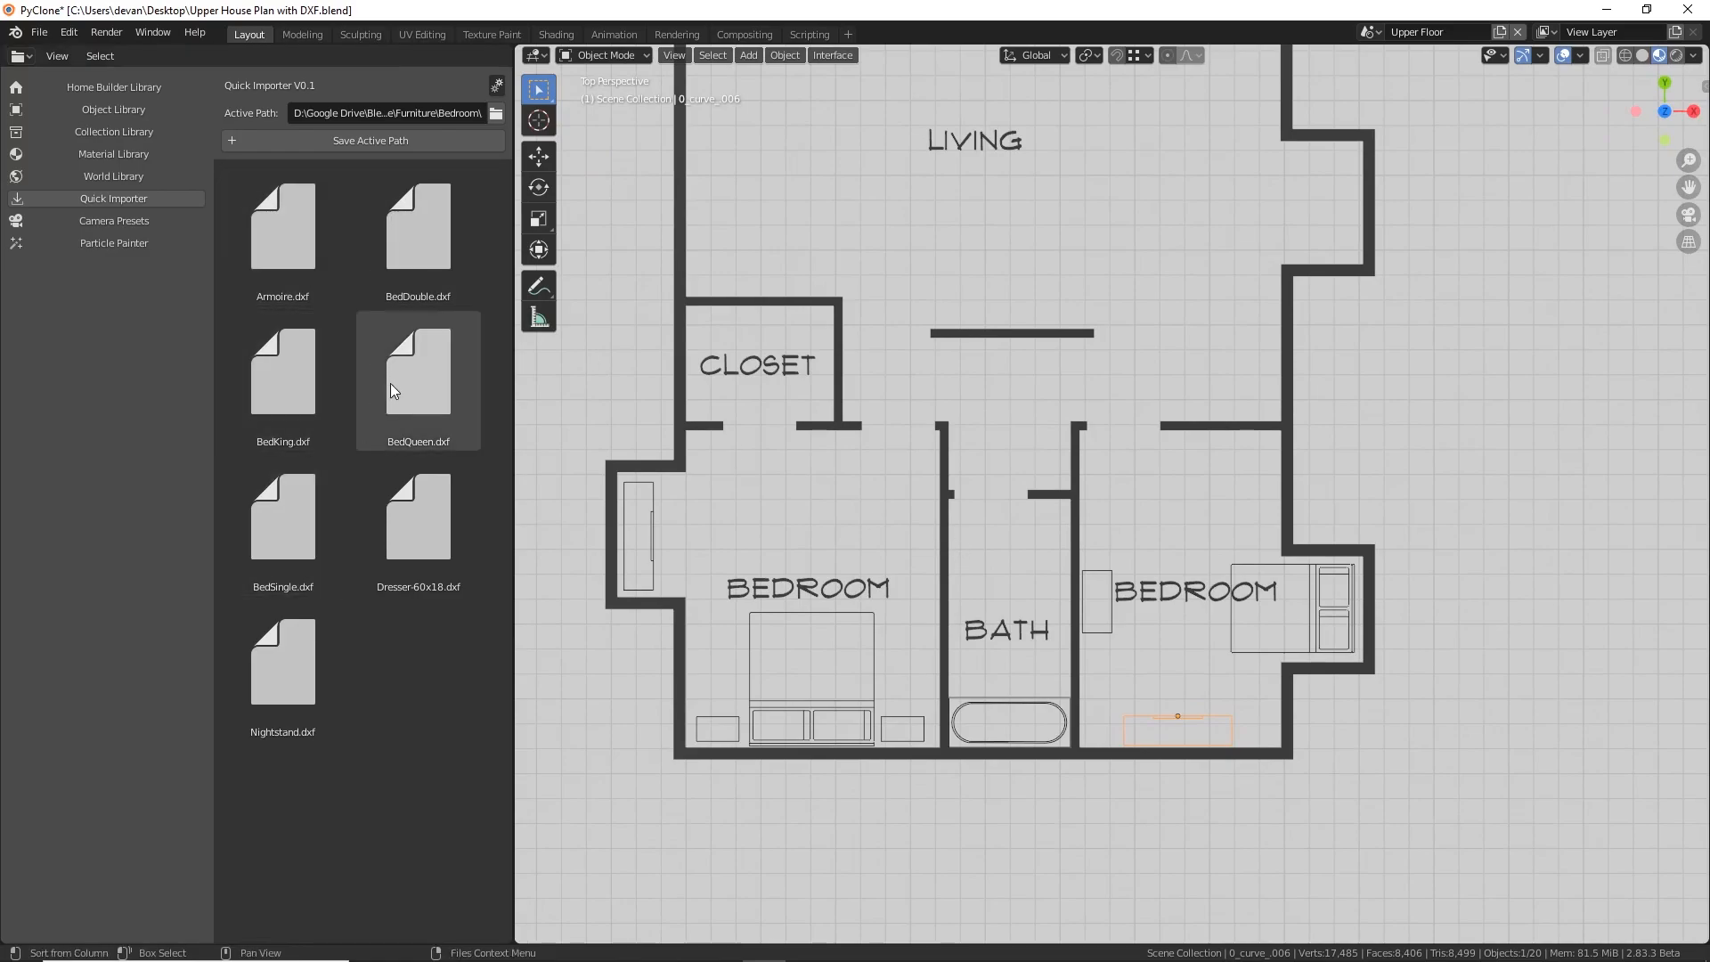
left_click(344, 139)
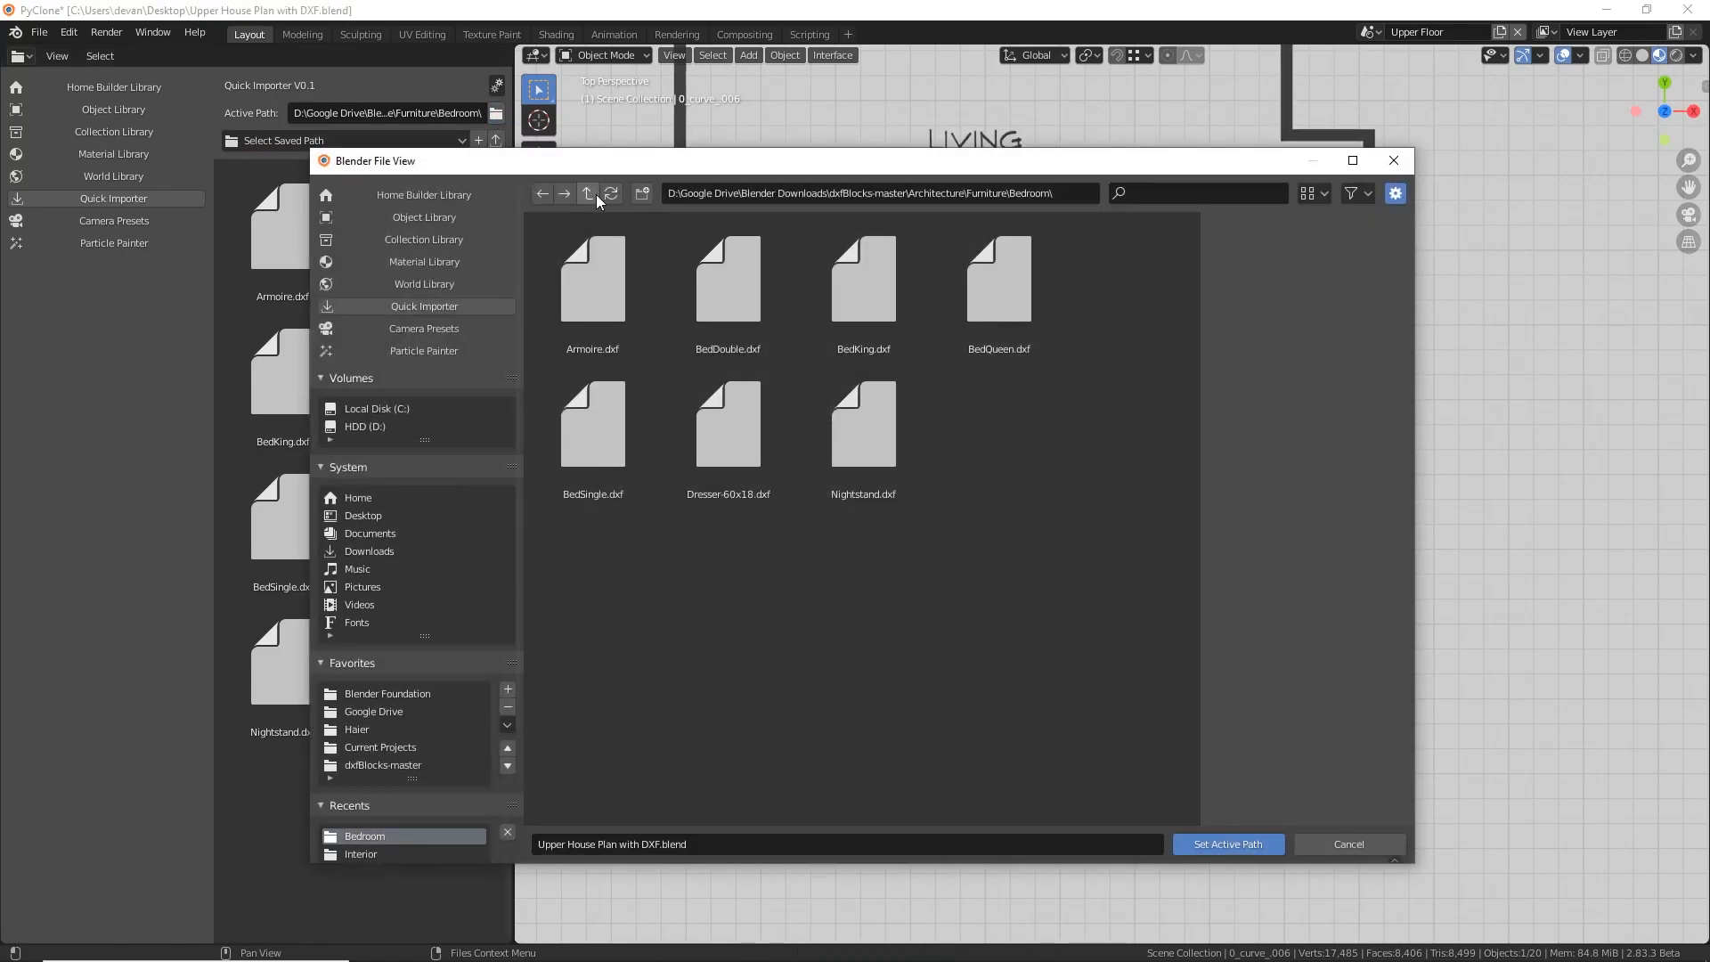
Switch to the Living Room folder and place the couch, tables and chair blocks
left_click(586, 192)
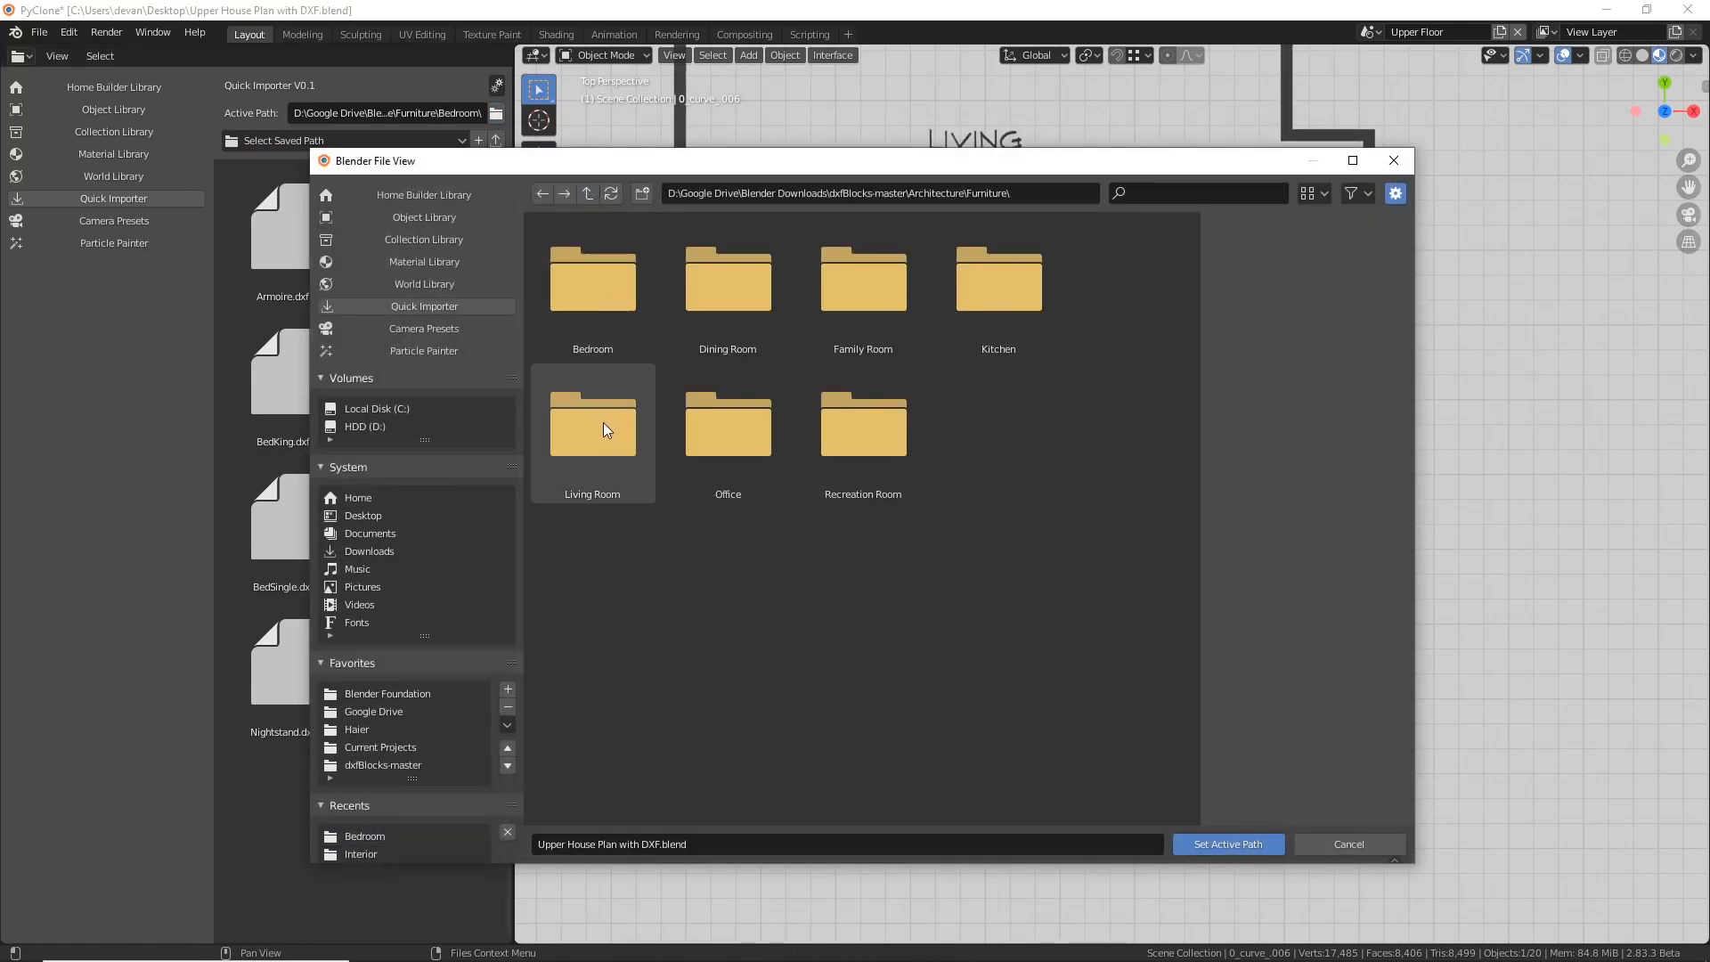
double_click(591, 425)
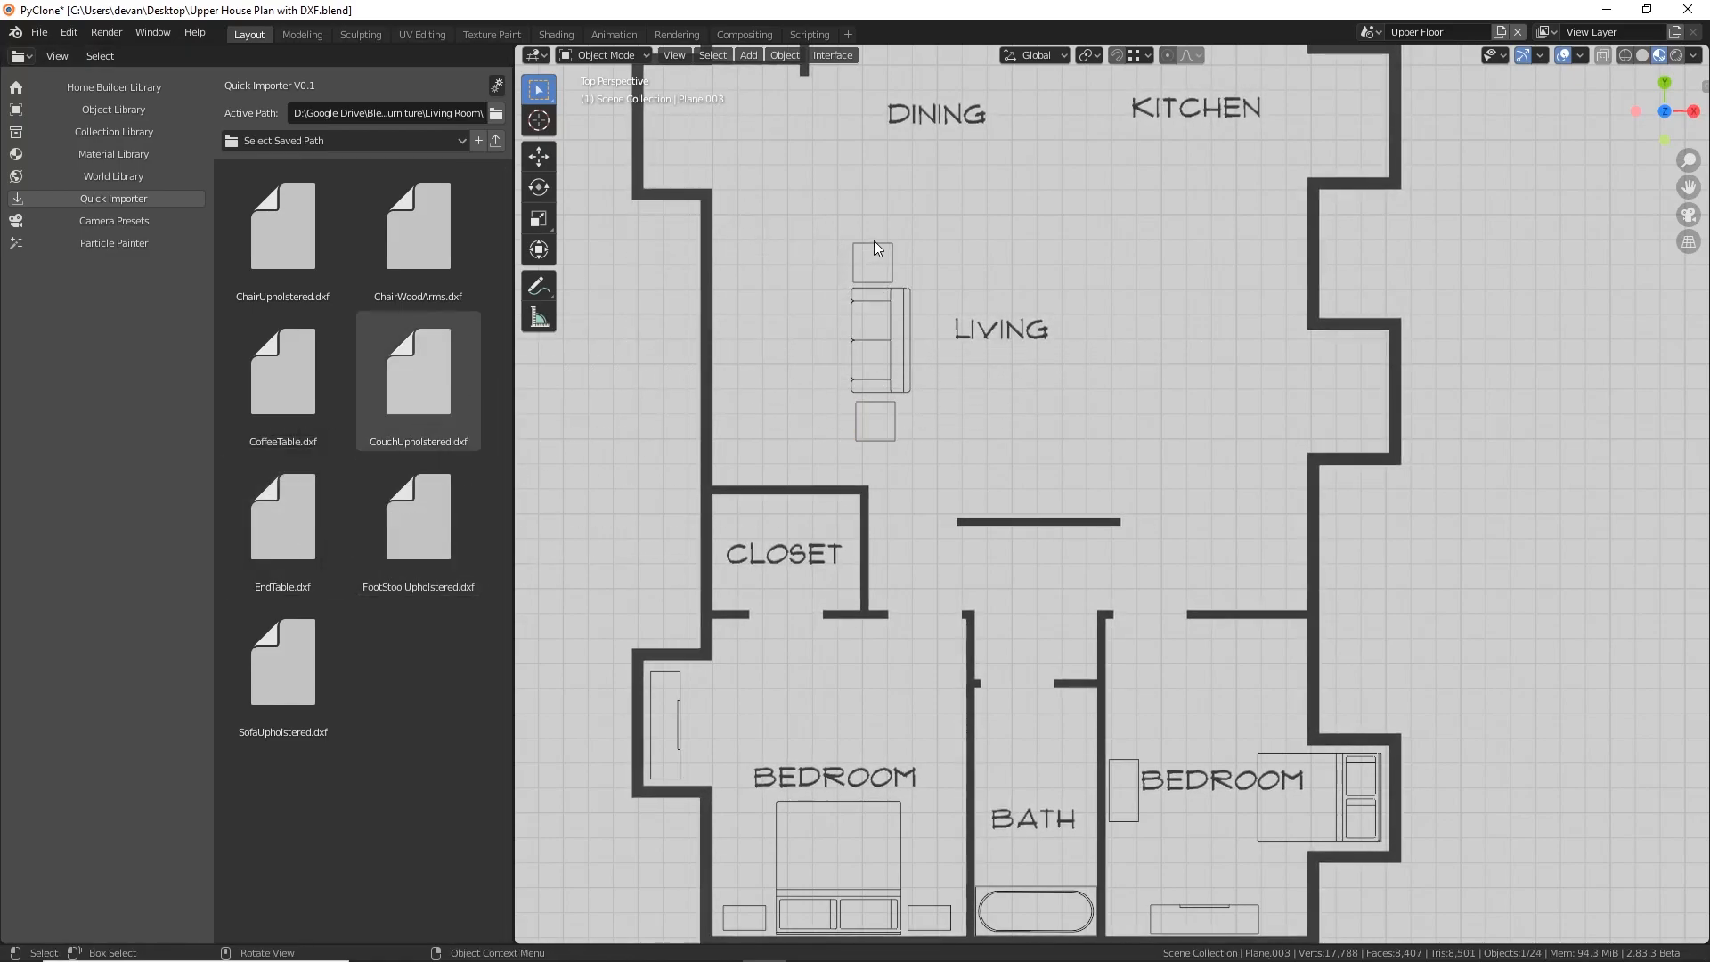
left_click(873, 259)
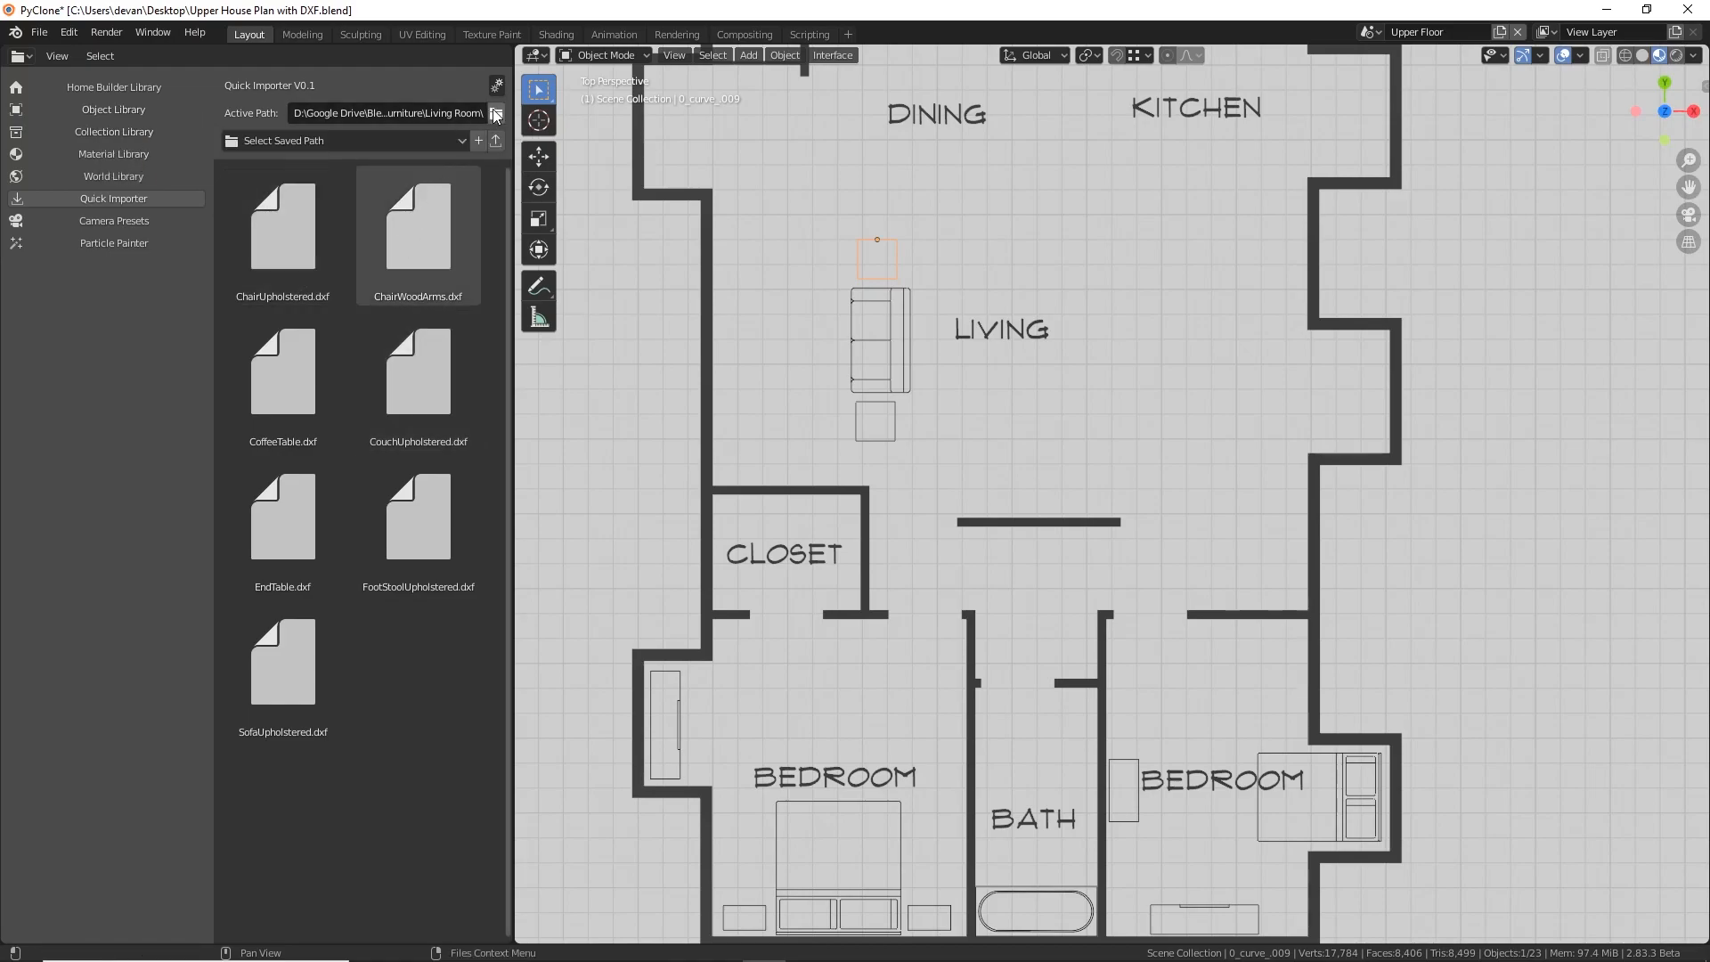
Make Doors > Interior the active path so the interior door DXFs are listed
left_click(495, 112)
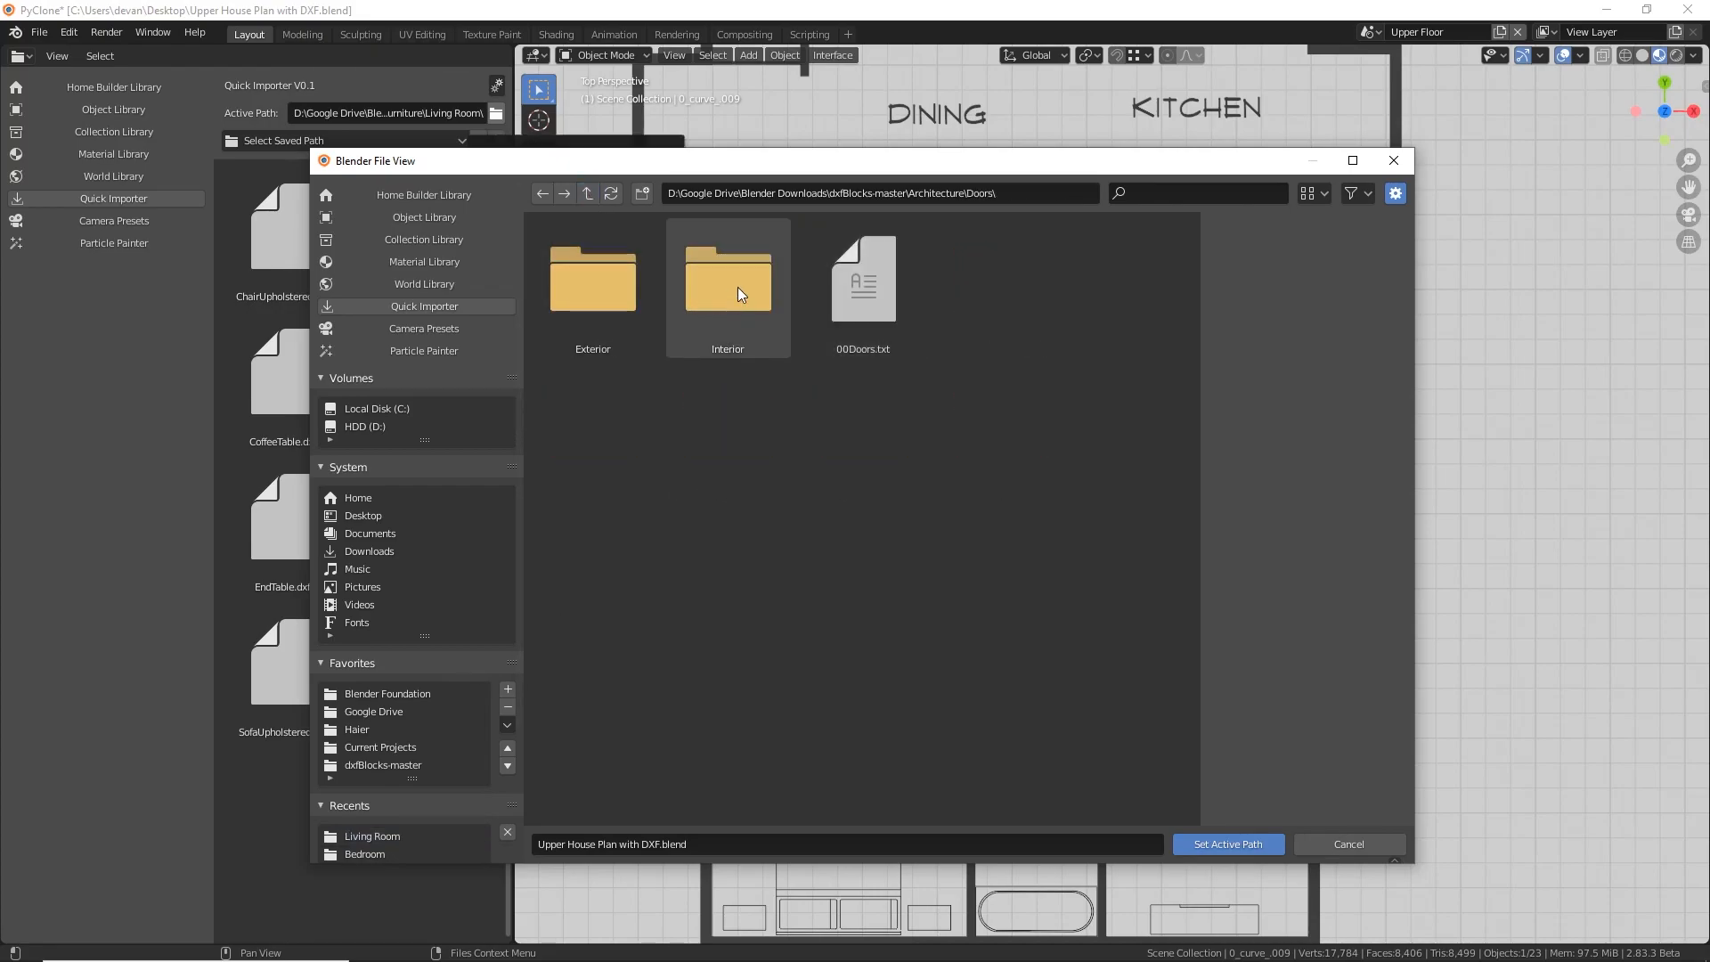
double_click(726, 278)
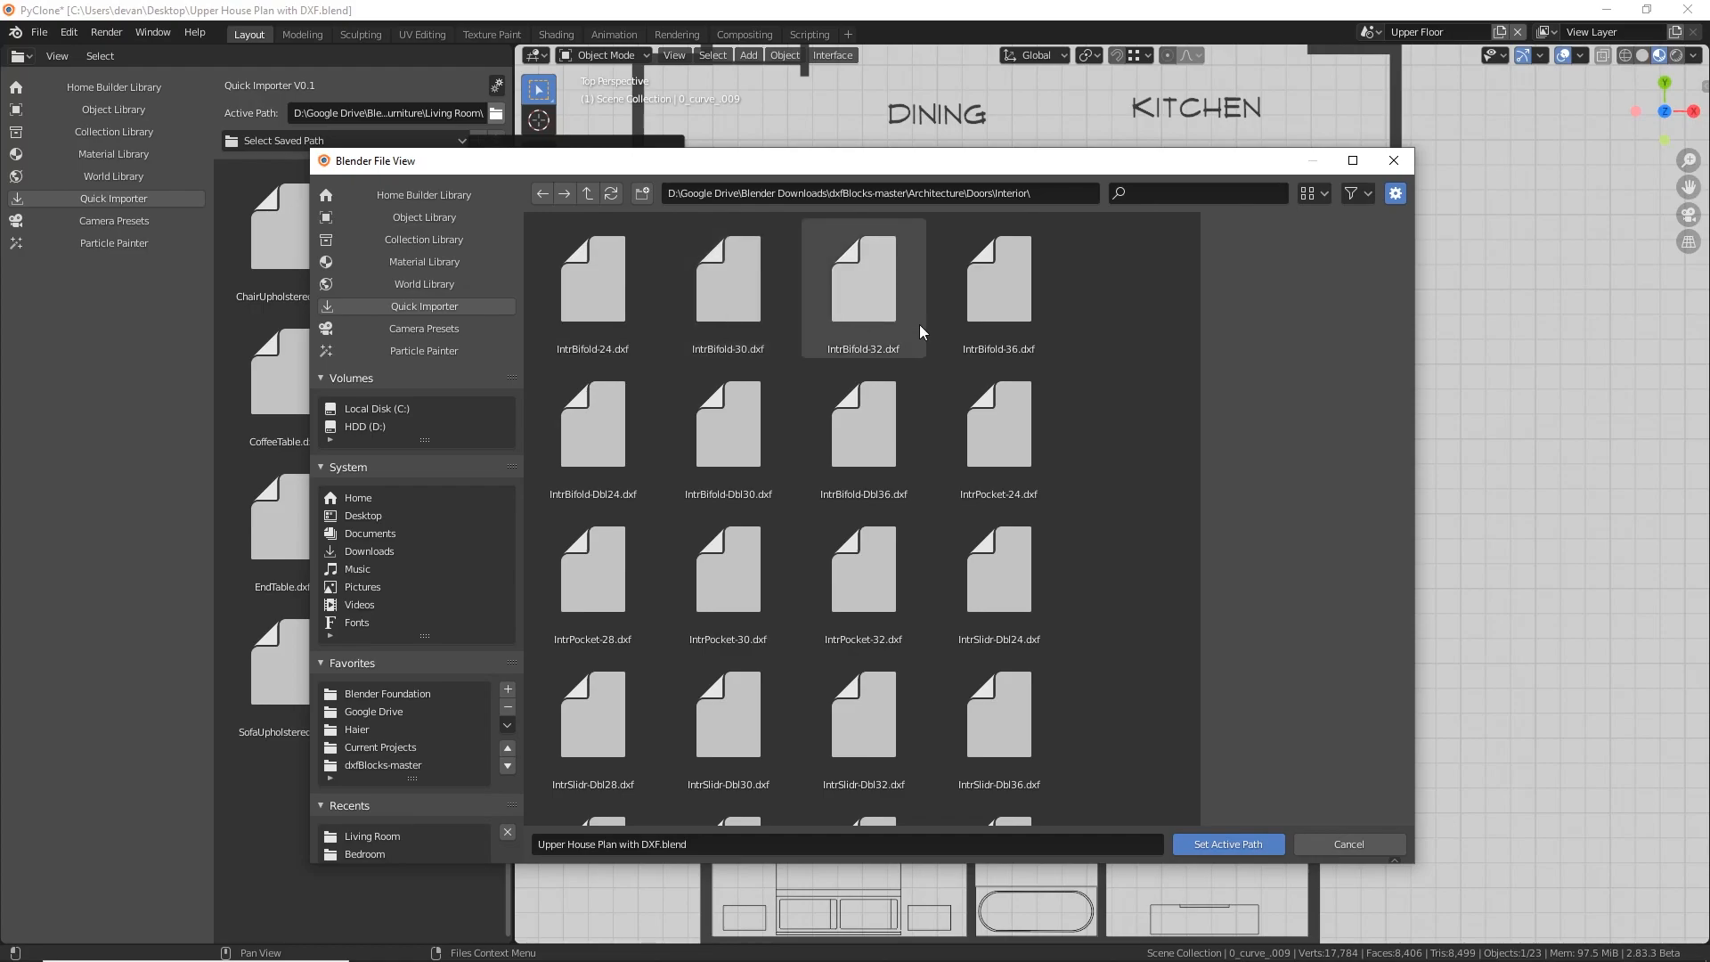
left_click(1226, 843)
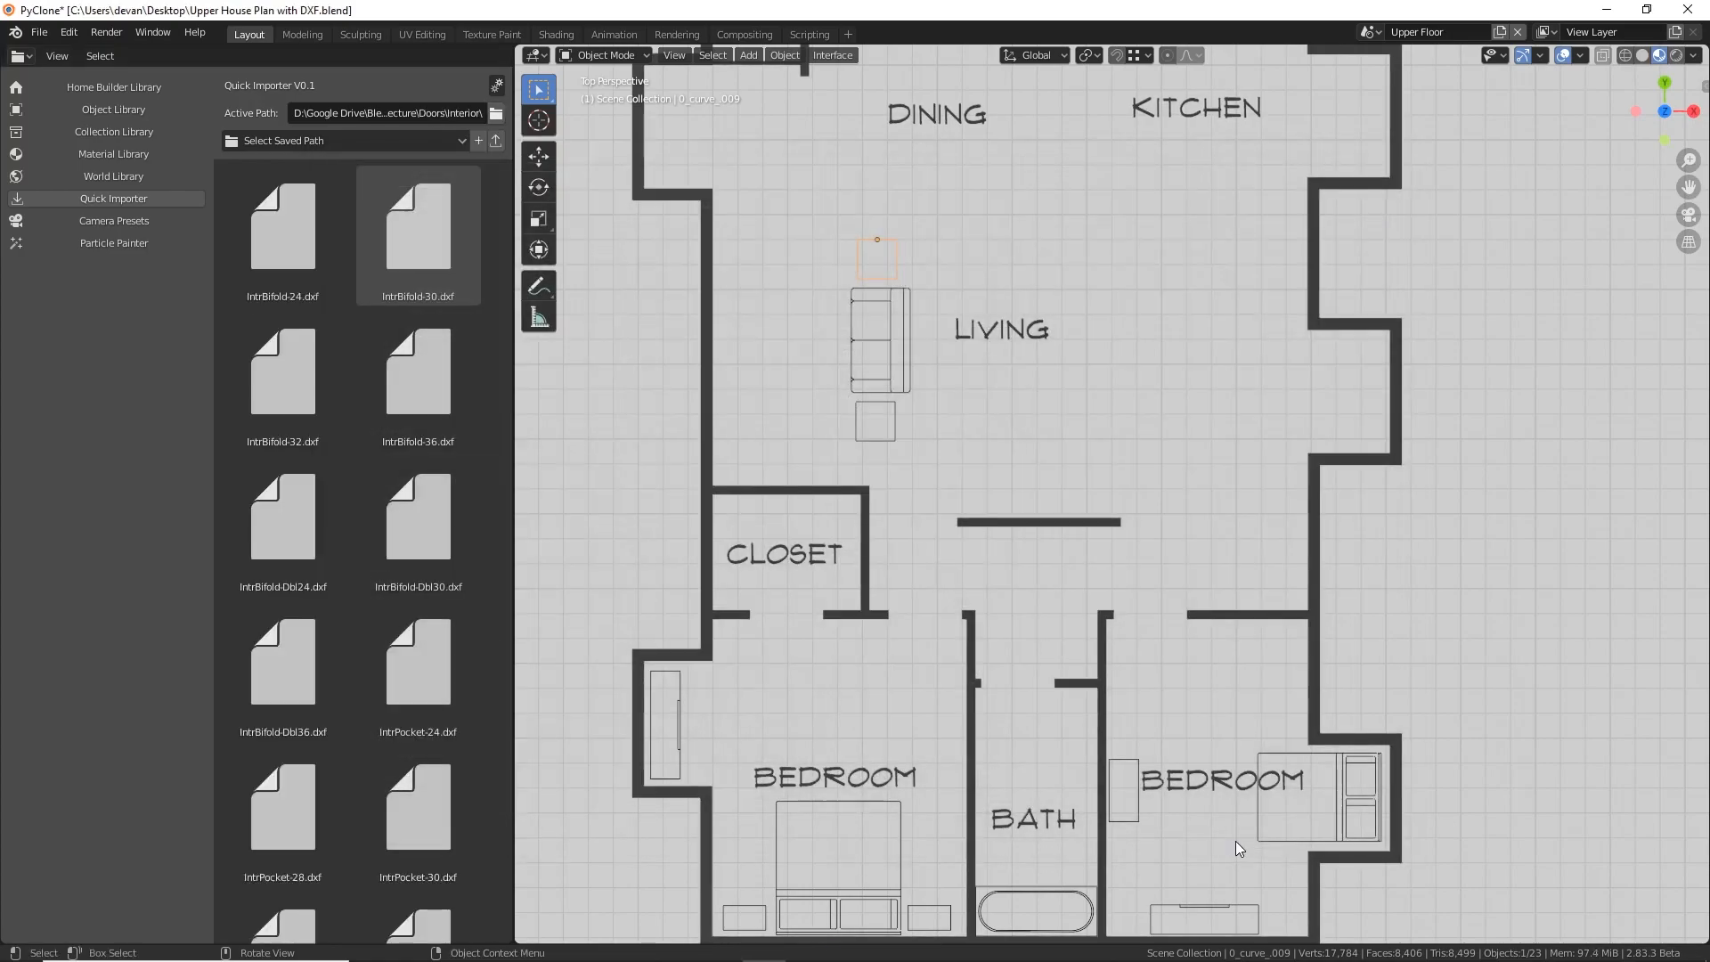
left_click(417, 522)
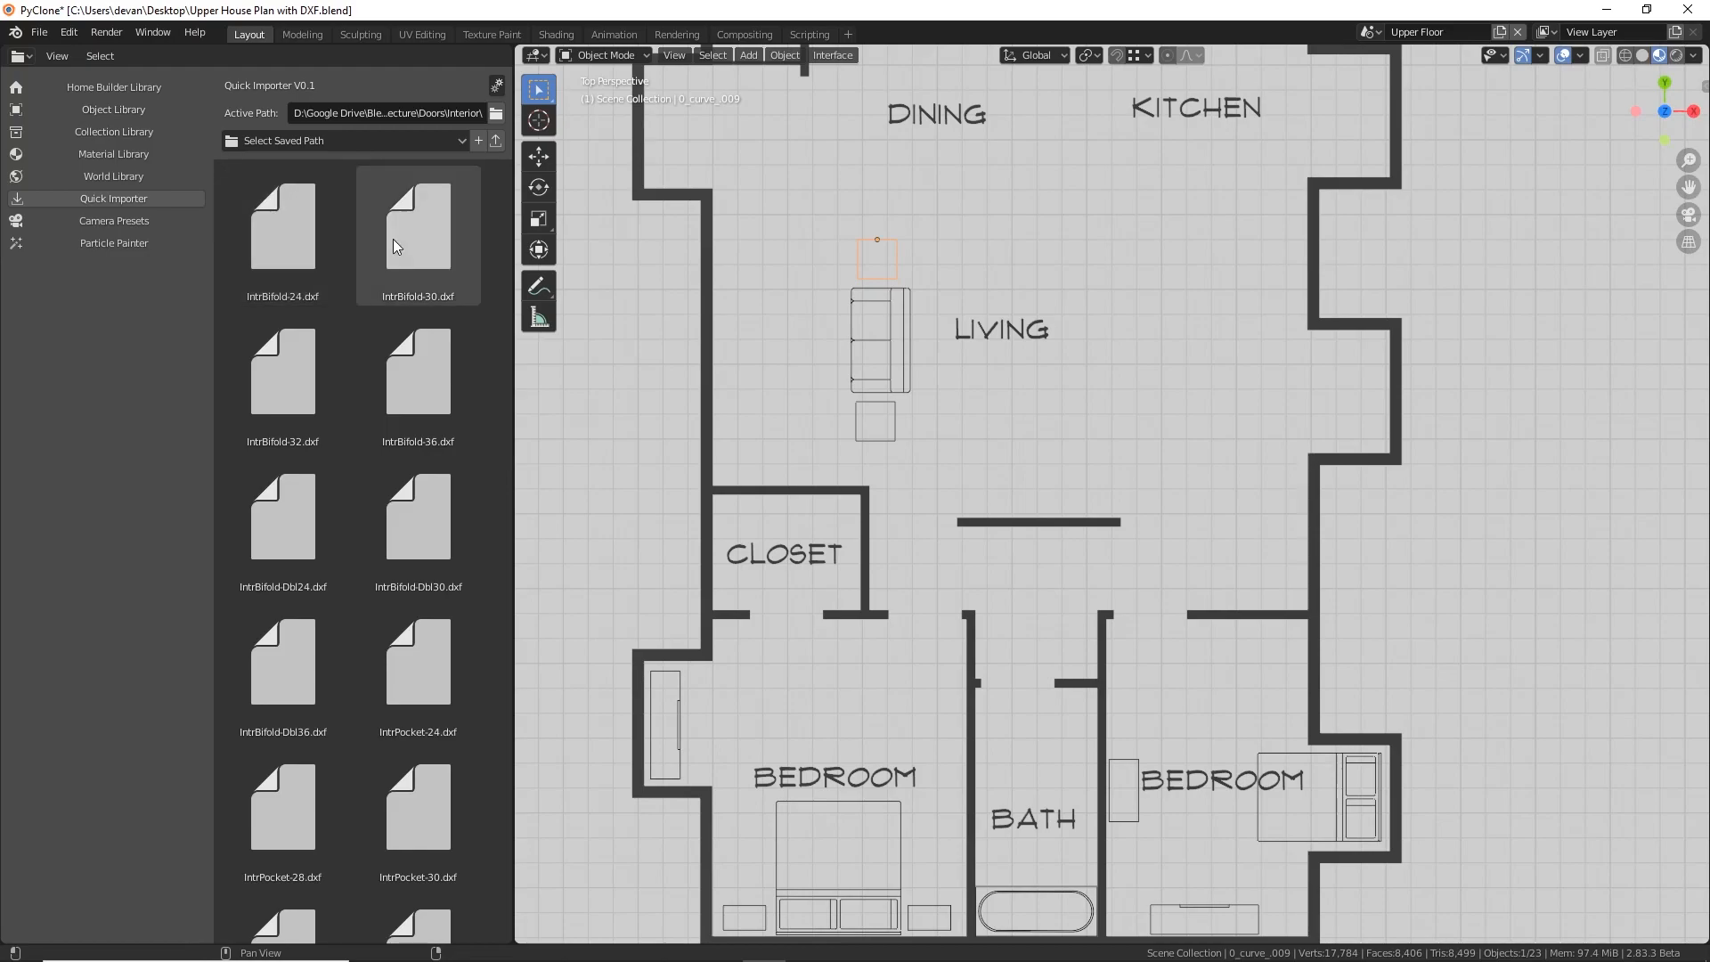
Point the destination browser at the object library's objects folder
left_click(497, 113)
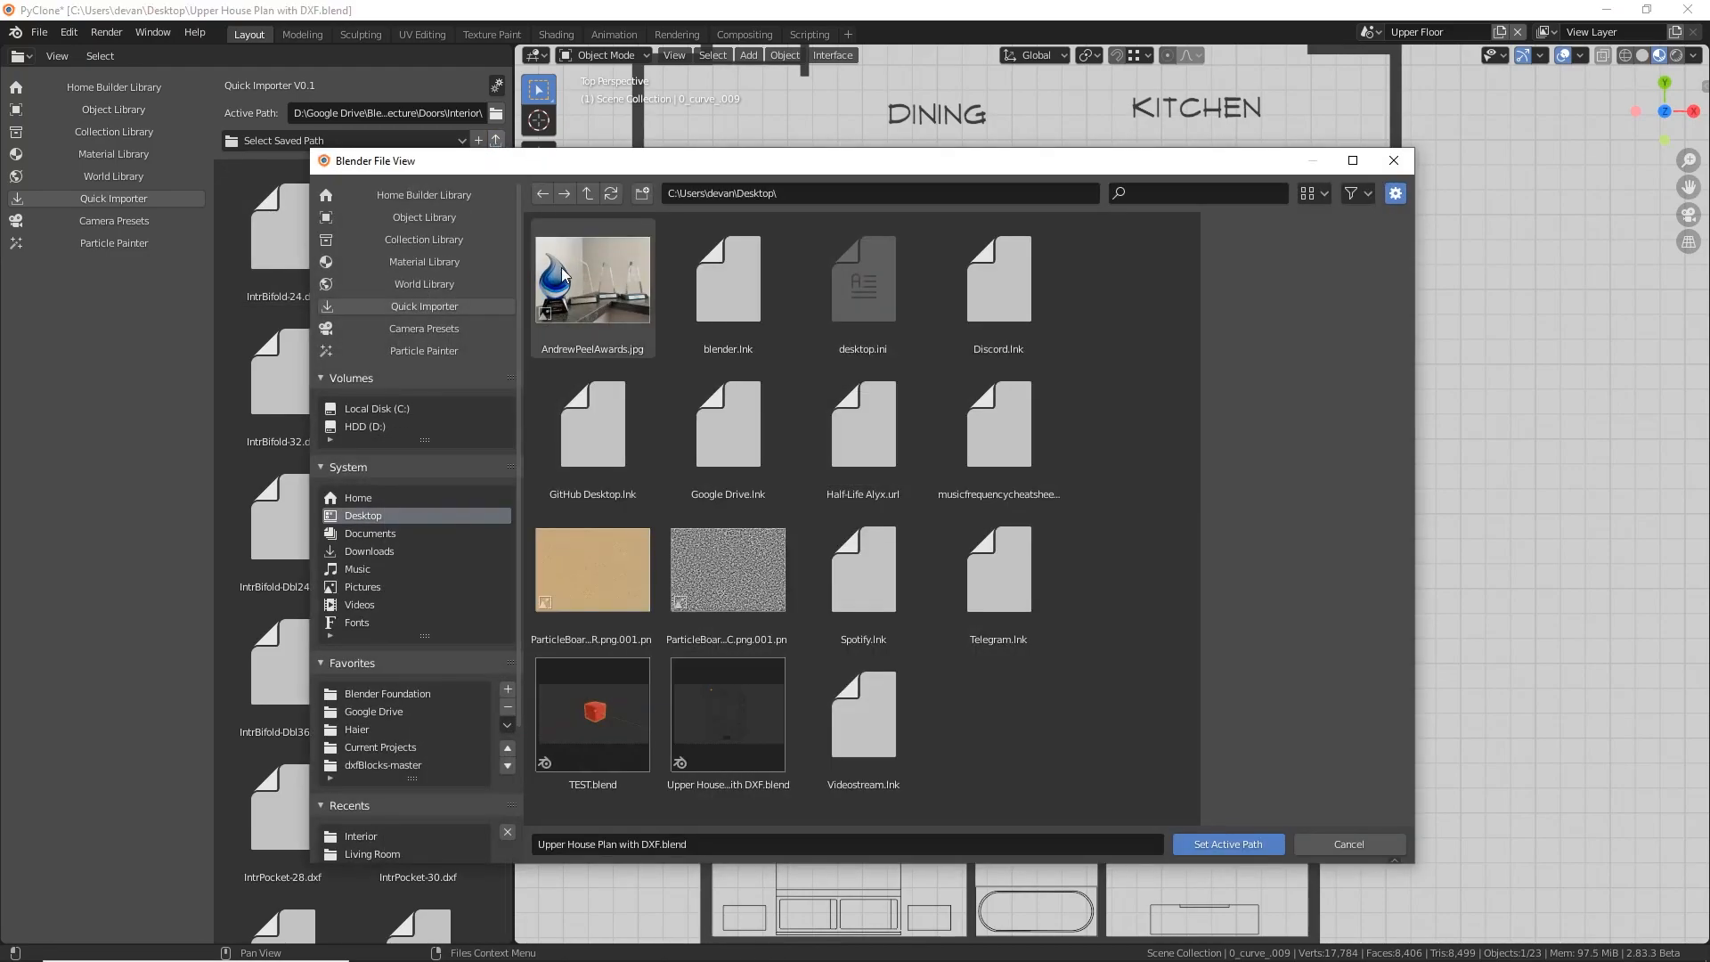
left_click(586, 193)
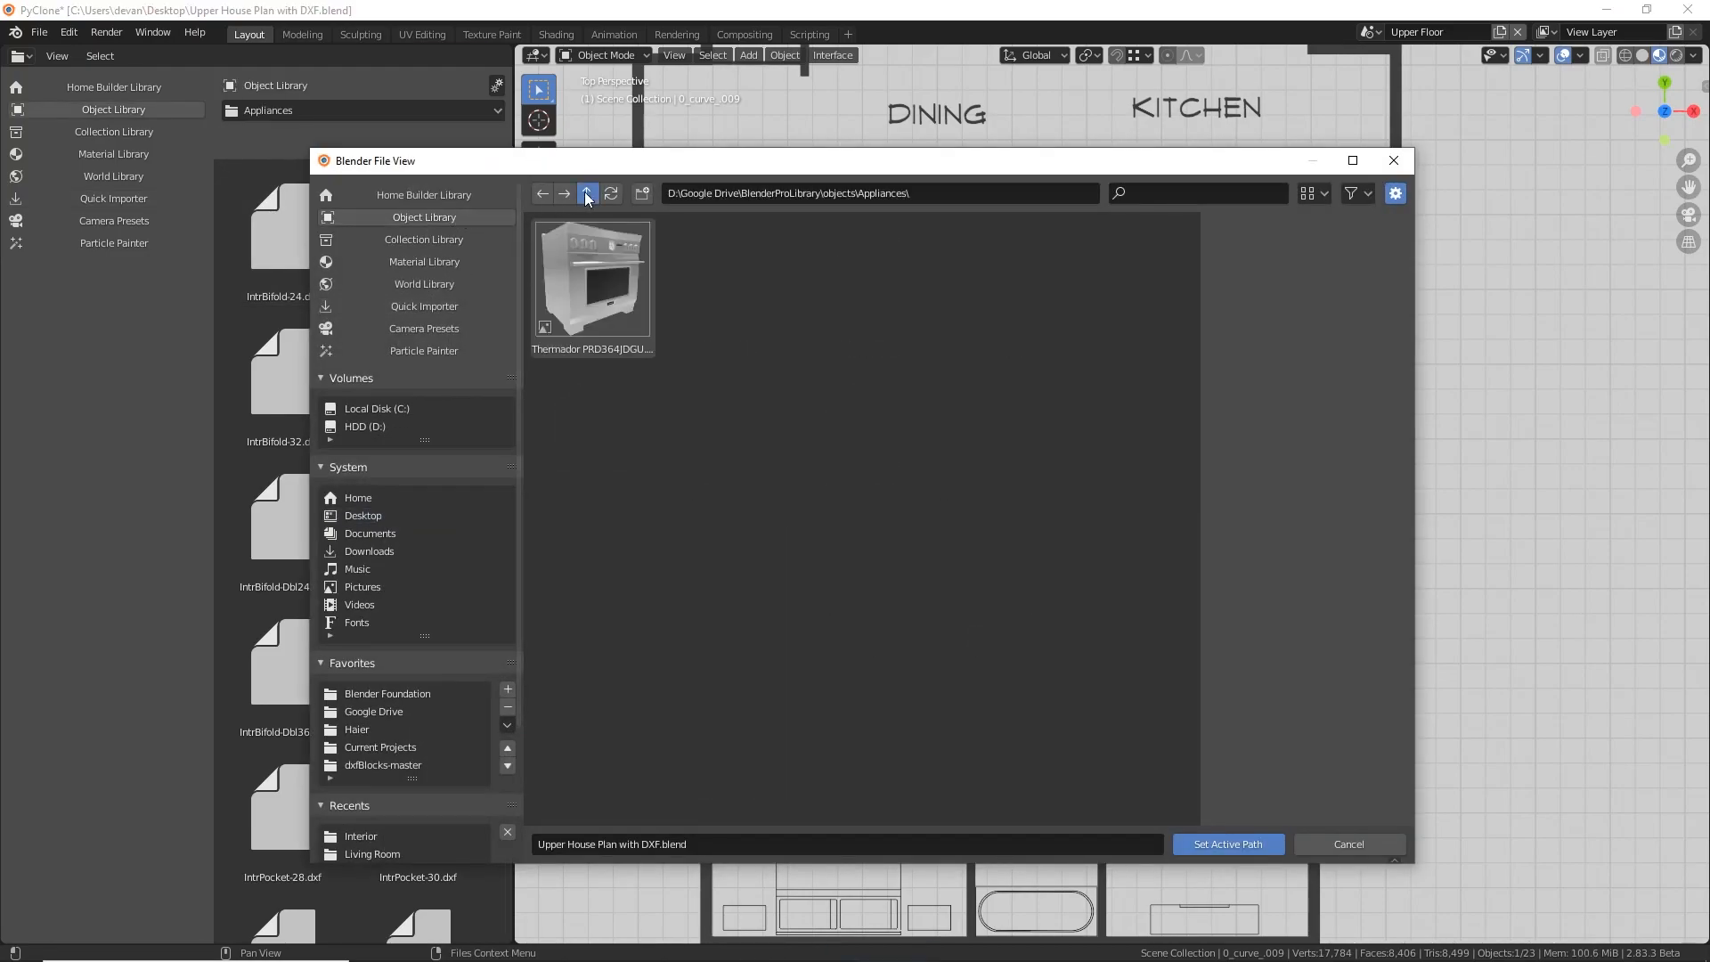
left_click(586, 193)
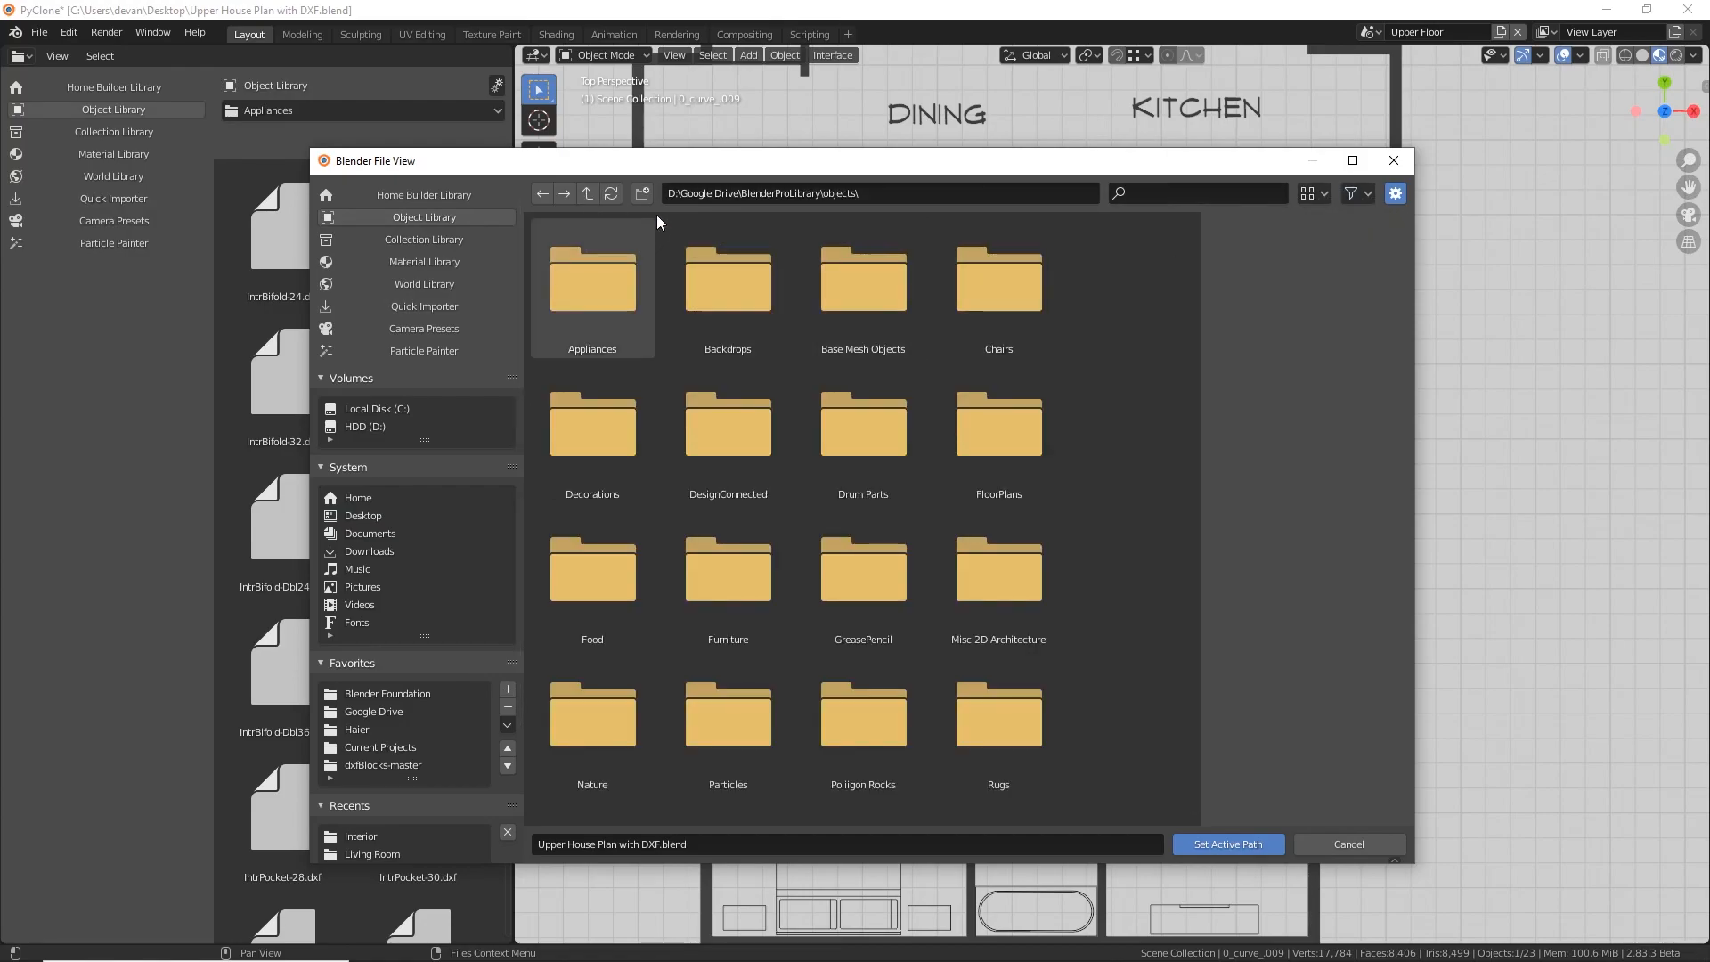
Create a new category folder named 2D Arch and choose it as the destination
scroll("down", 3)
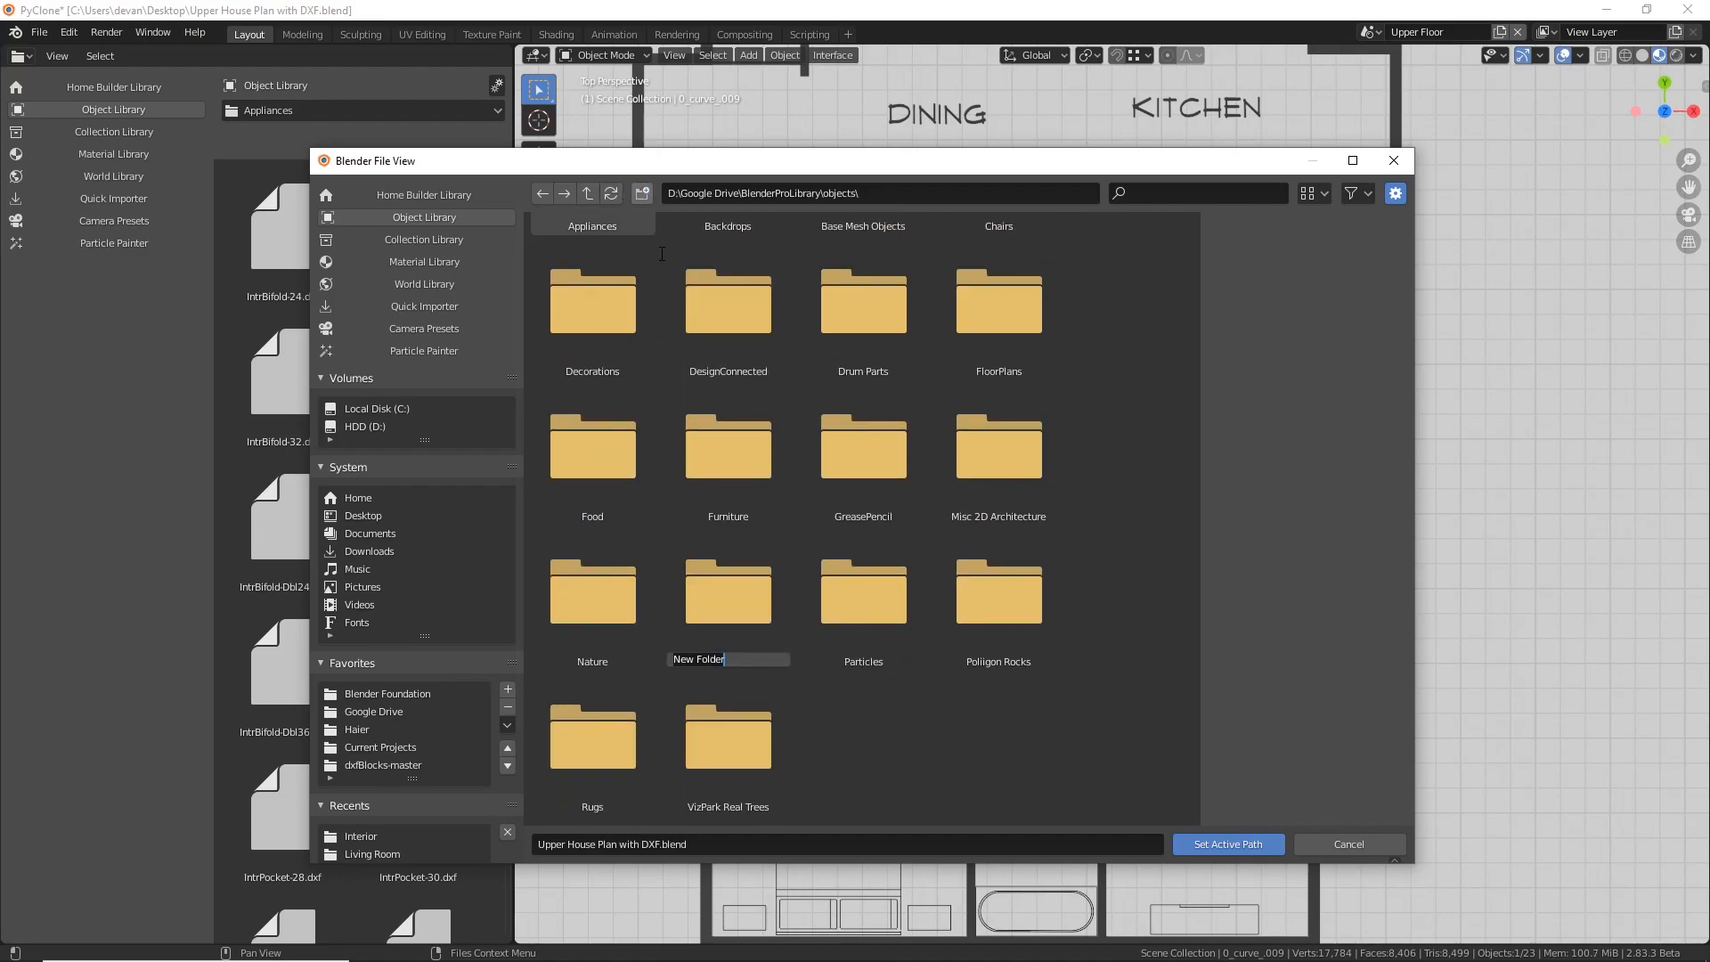
type("2D Arch")
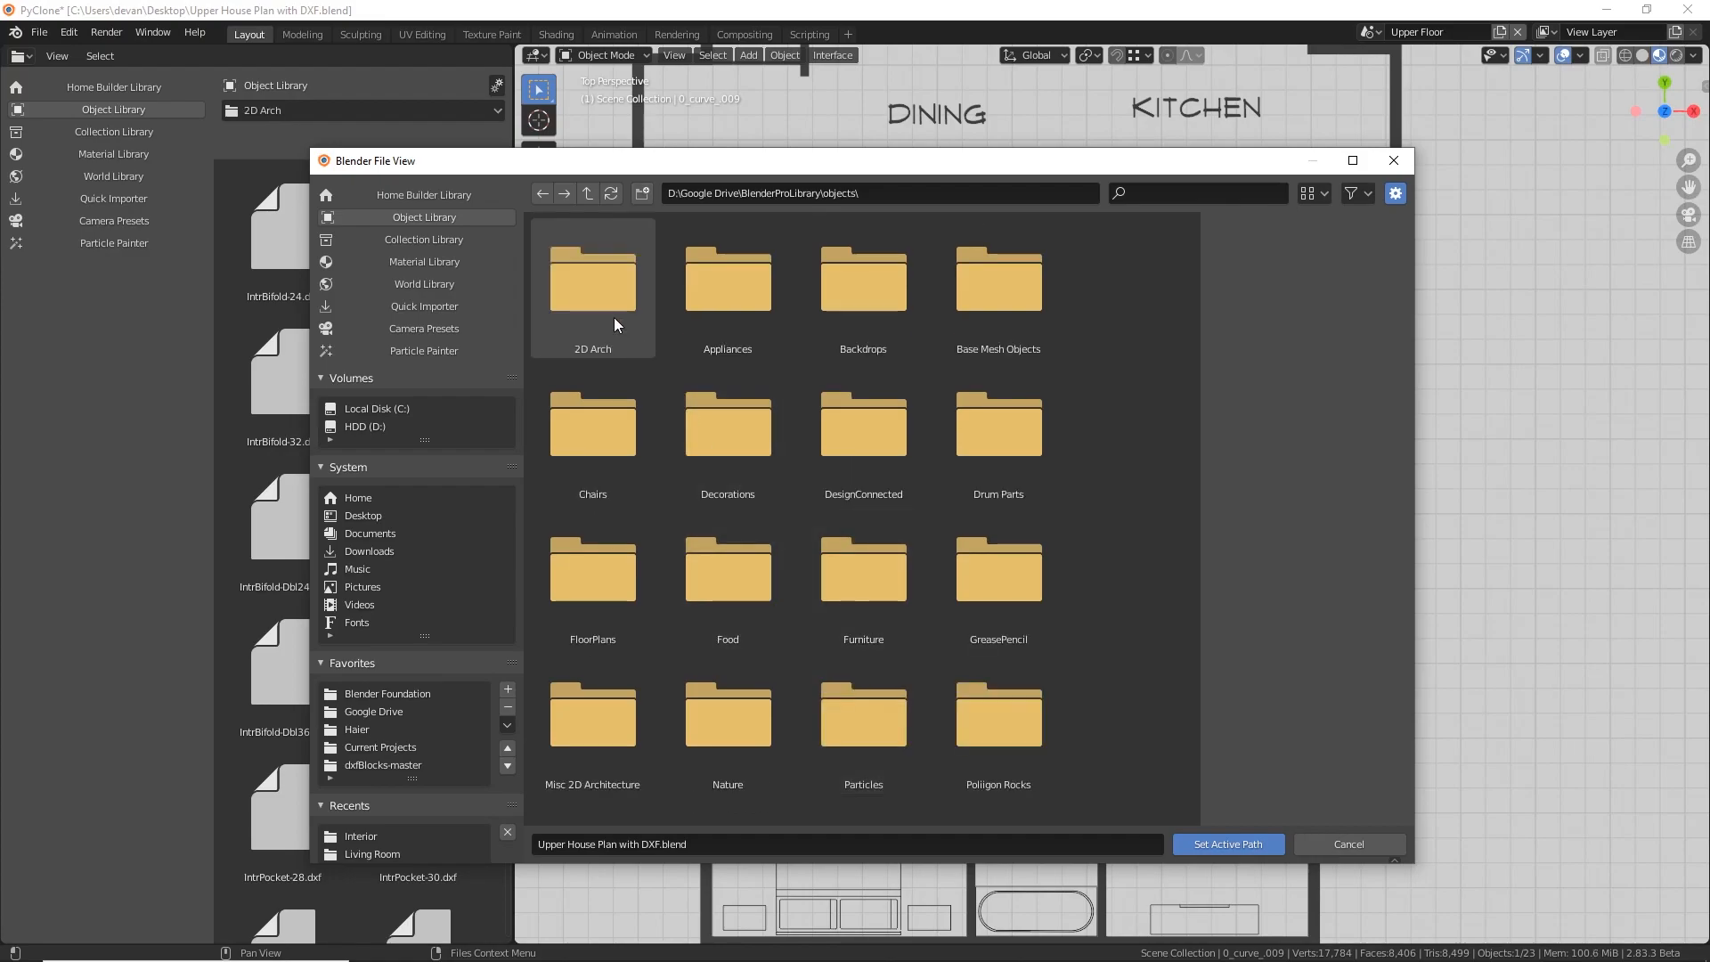
double_click(592, 277)
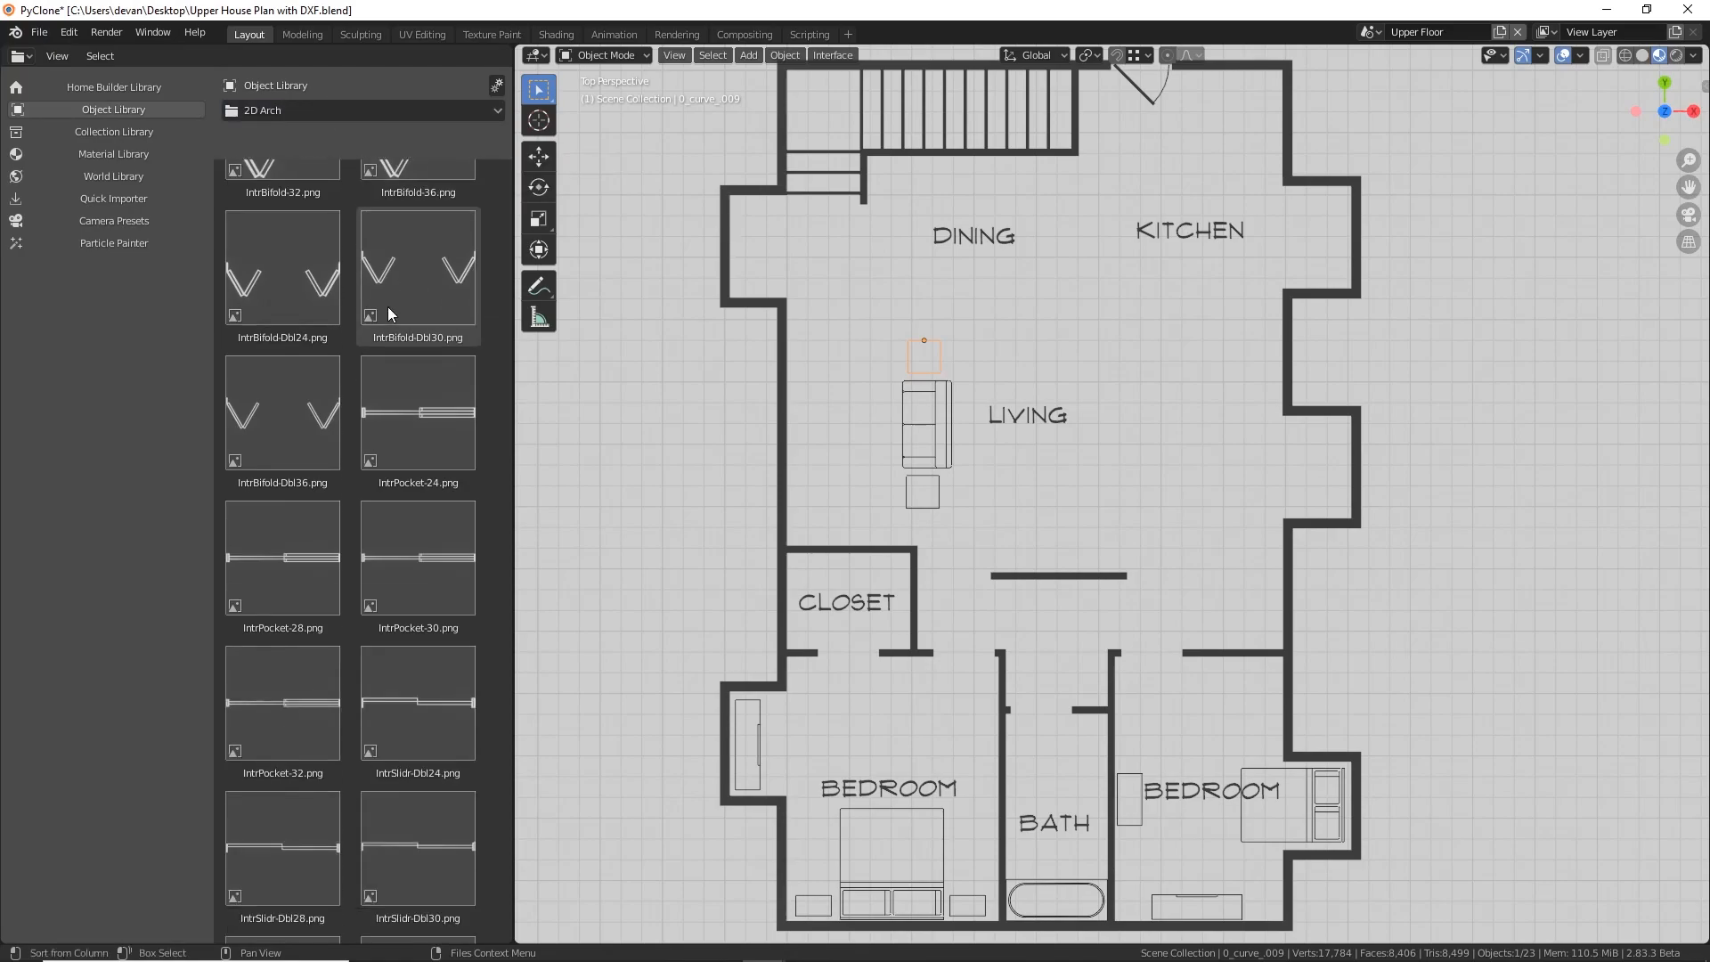
Scroll the 2D Arch category to review the bifold, pocket and swing door thumbnails
scroll("down", 3)
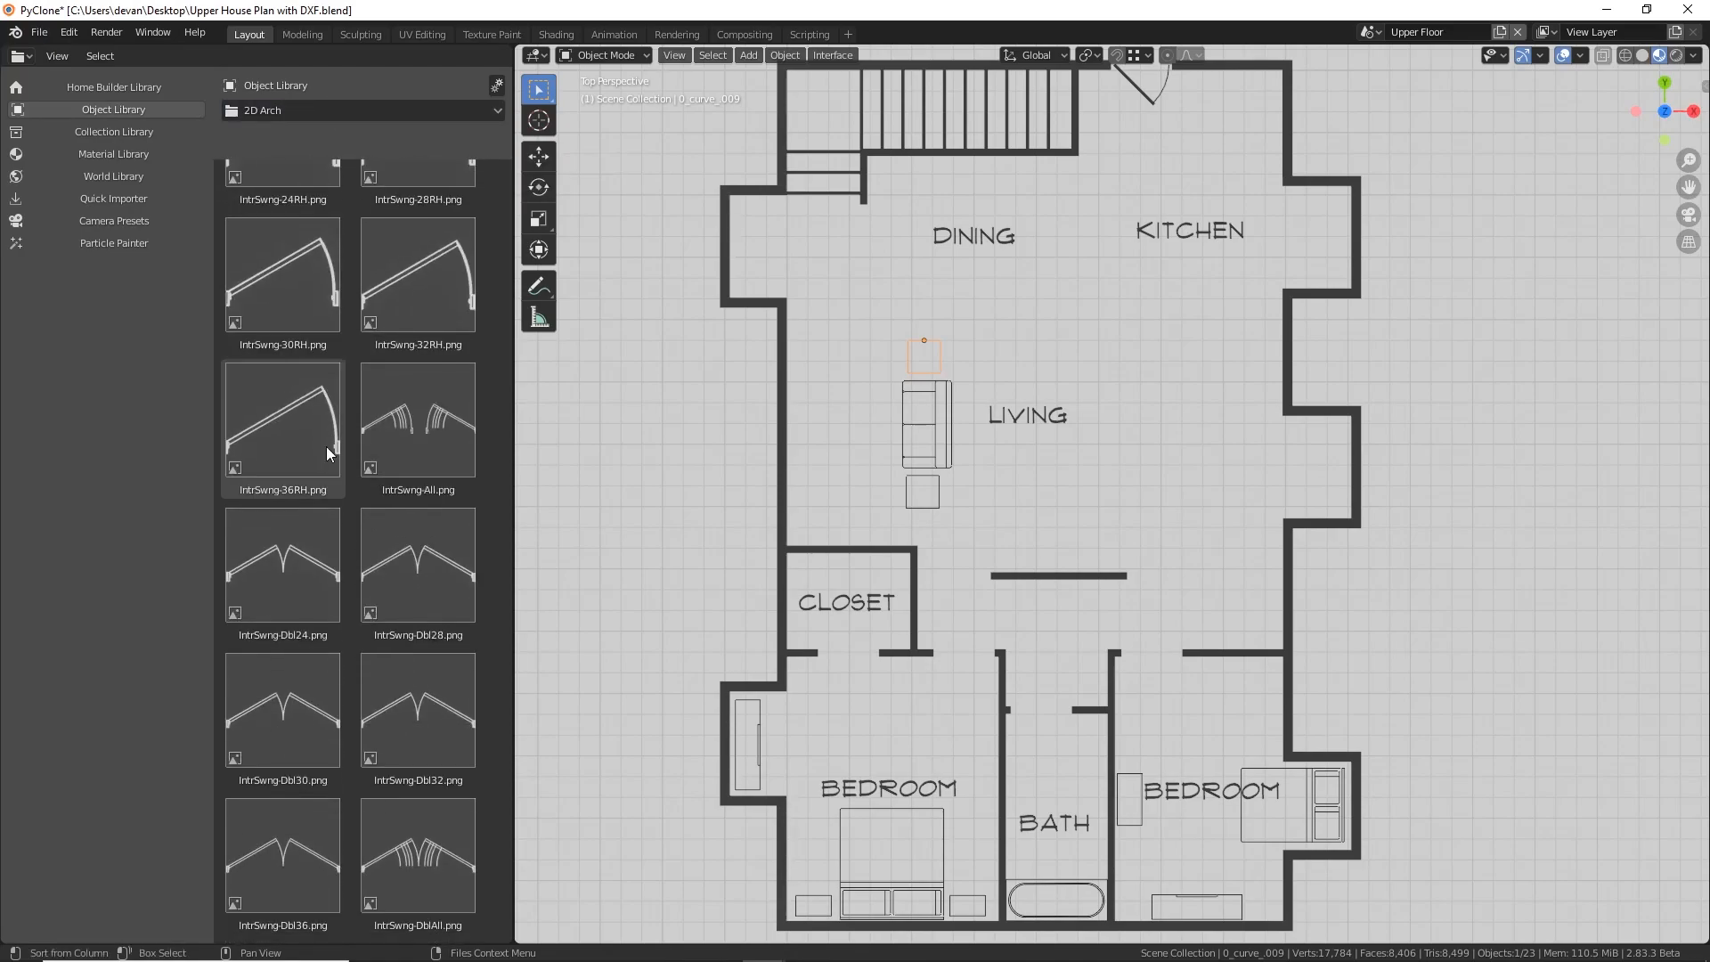
mouse_move(299, 463)
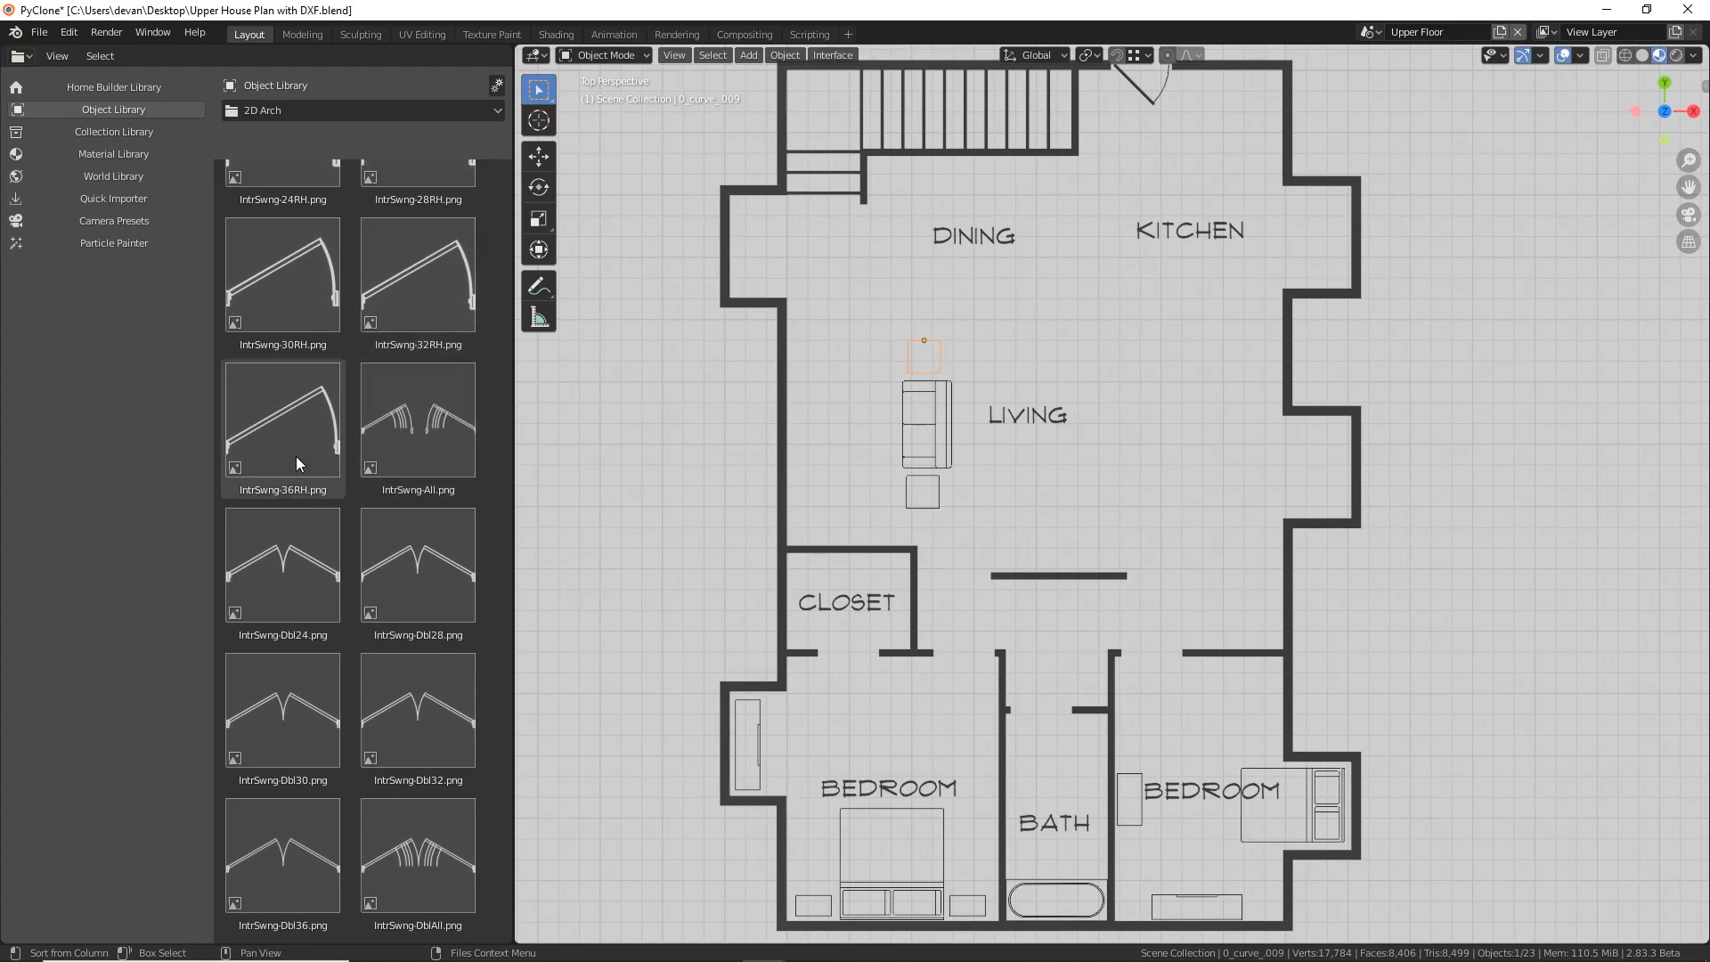